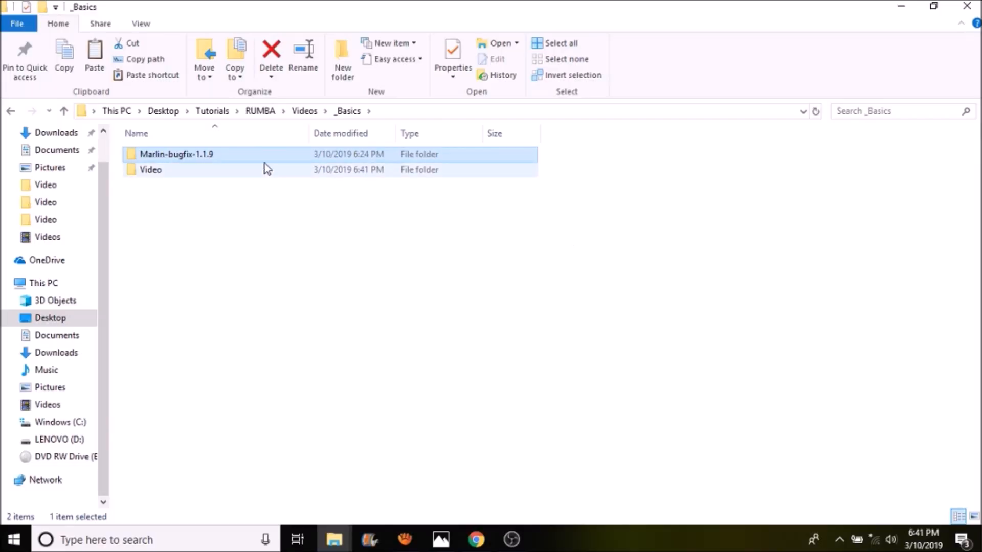
mouse_move(244, 161)
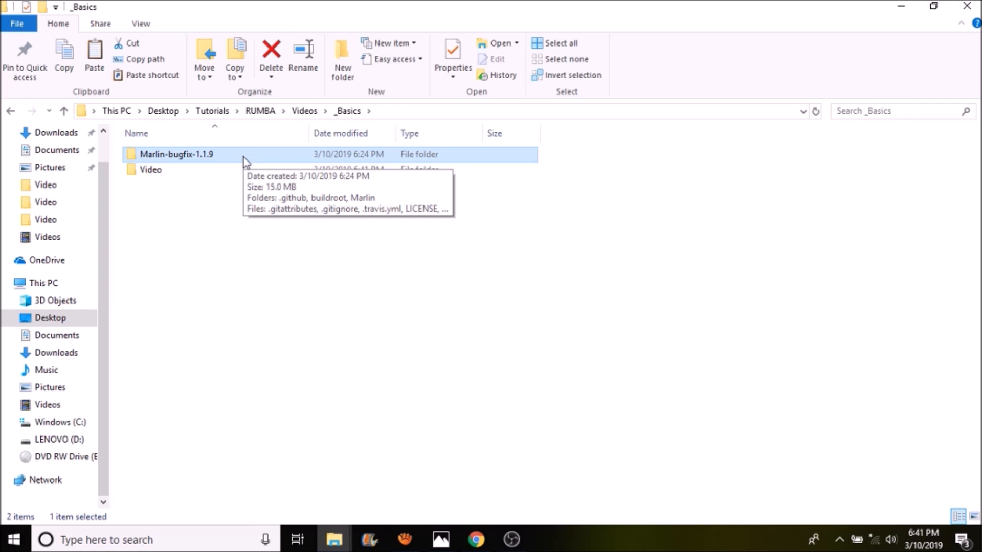
Open the Marlin-bugfix-1.1.9 folder, then its Marlin folder, and select boards.h
double_click(178, 154)
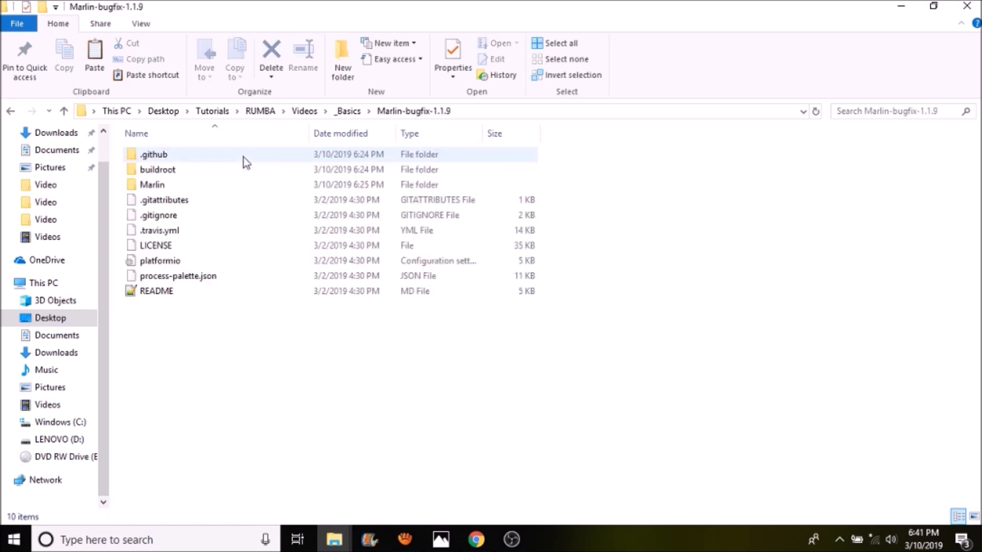
mouse_move(166, 188)
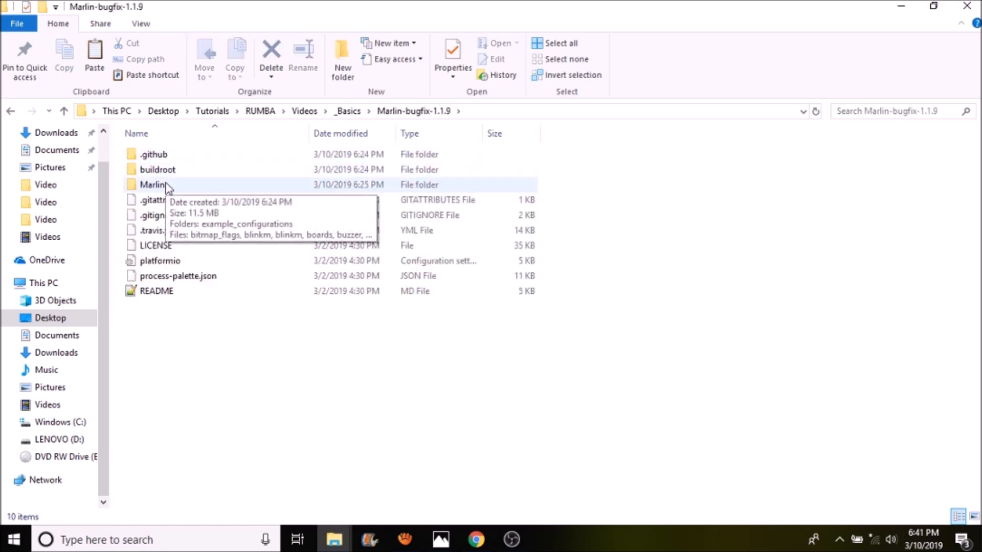
double_click(150, 184)
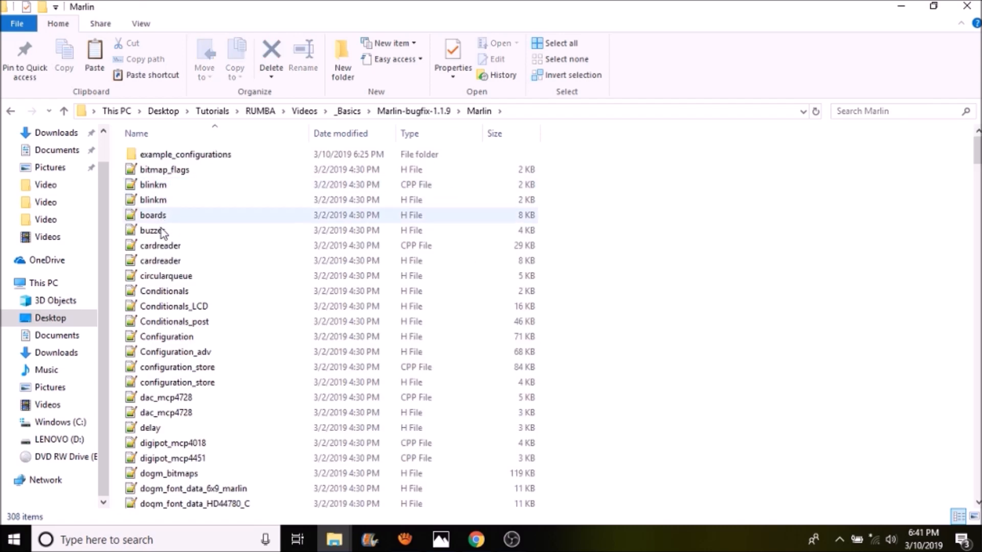
left_click(152, 215)
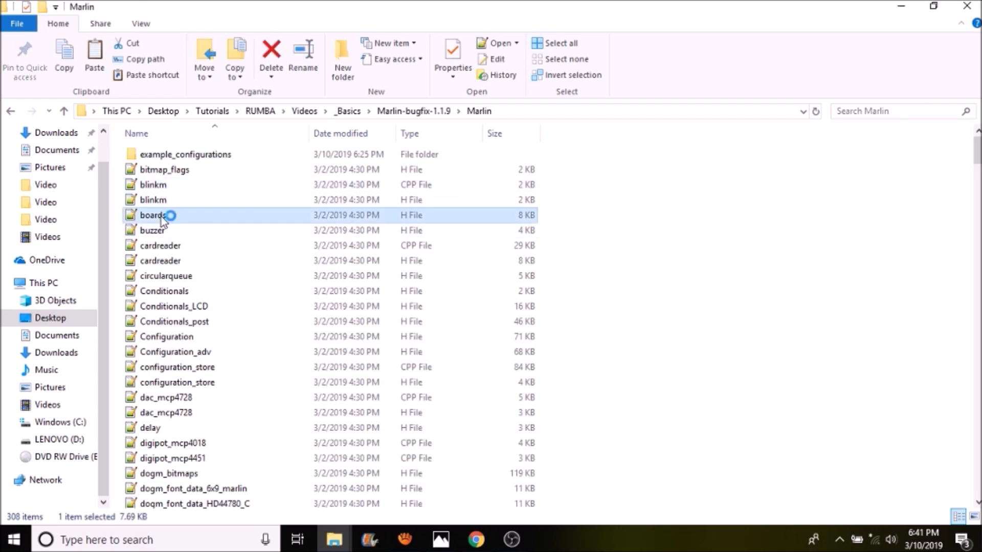
Open boards.h in Notepad++, search 'rumba', and select BOARD_RUMBA (board 80)
double_click(153, 214)
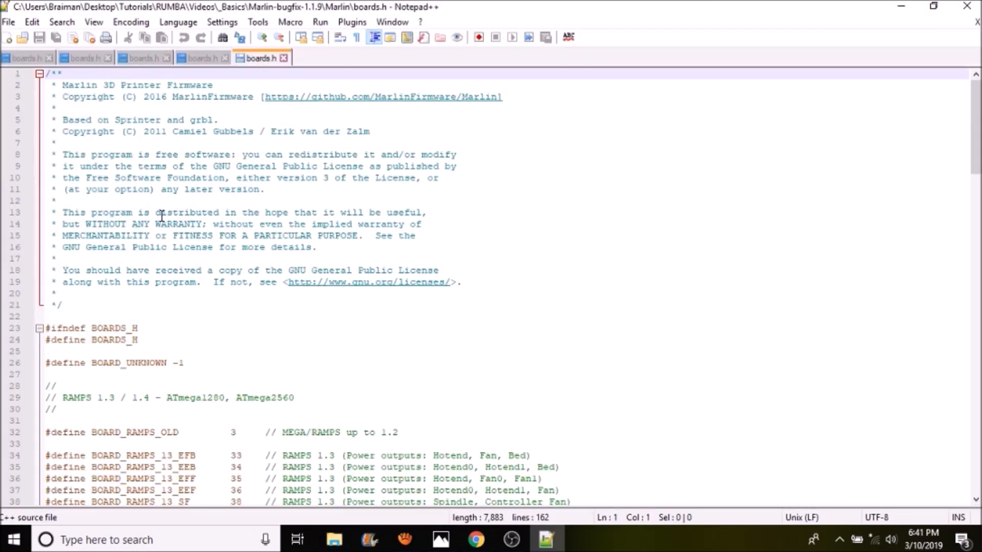
key("Ctrl+f")
type("rumba")
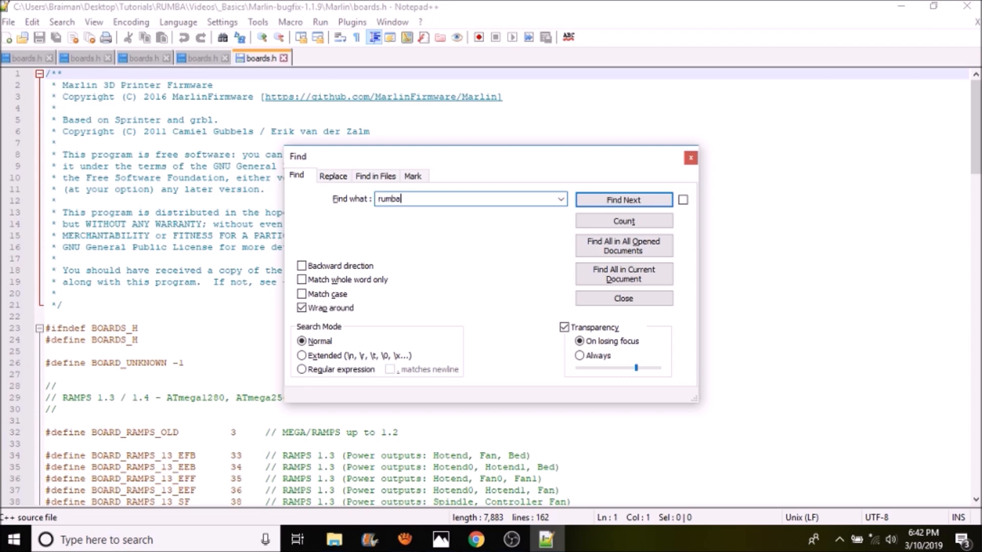
left_click(623, 199)
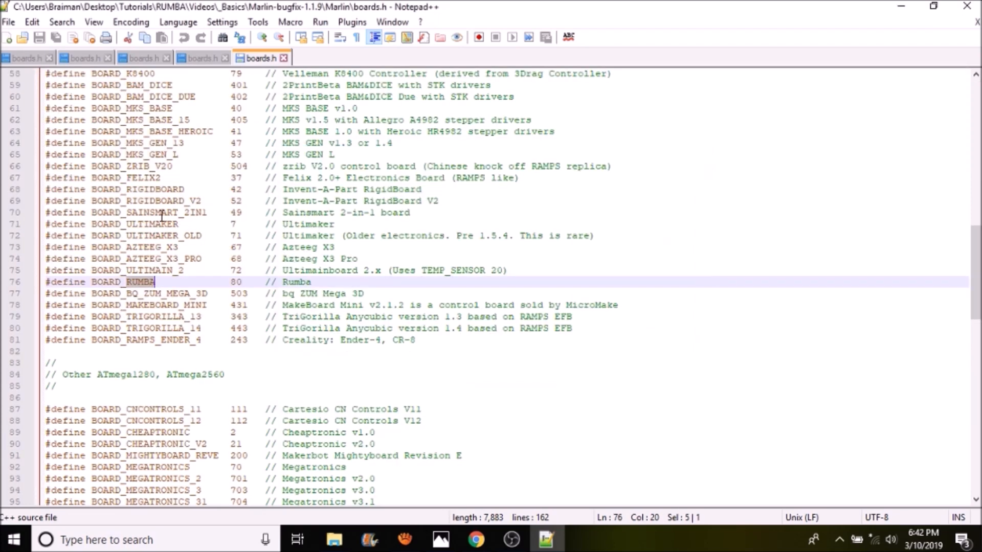
left_click(159, 282)
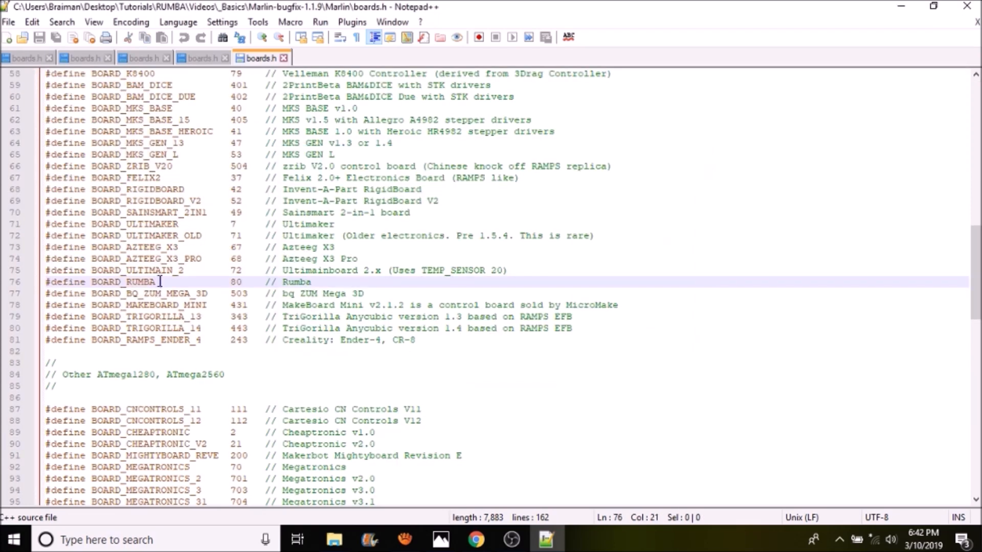
double_click(122, 282)
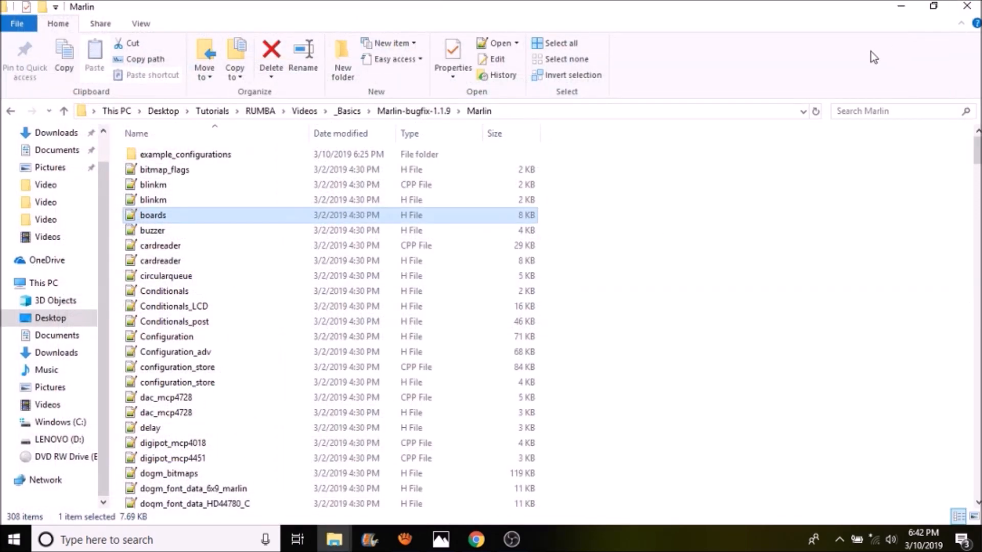
mouse_move(287, 213)
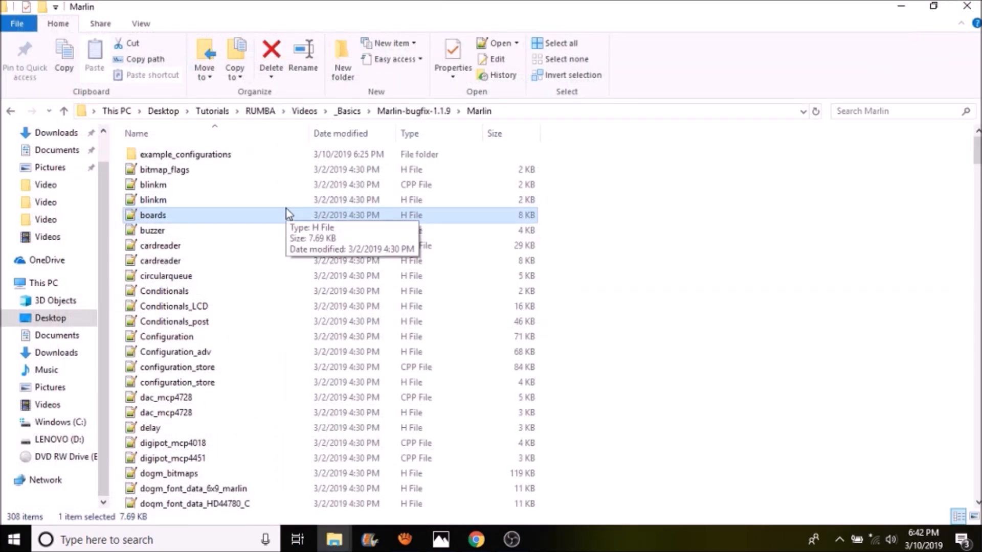
Scroll down through the Marlin folder's pin files and select pins_RUMBA.h
scroll("down", 3)
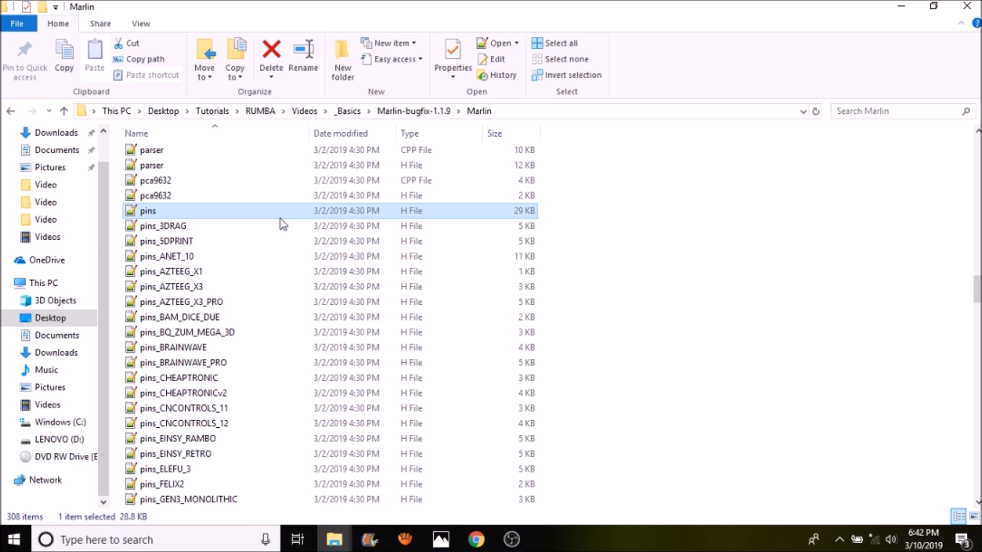
mouse_move(216, 243)
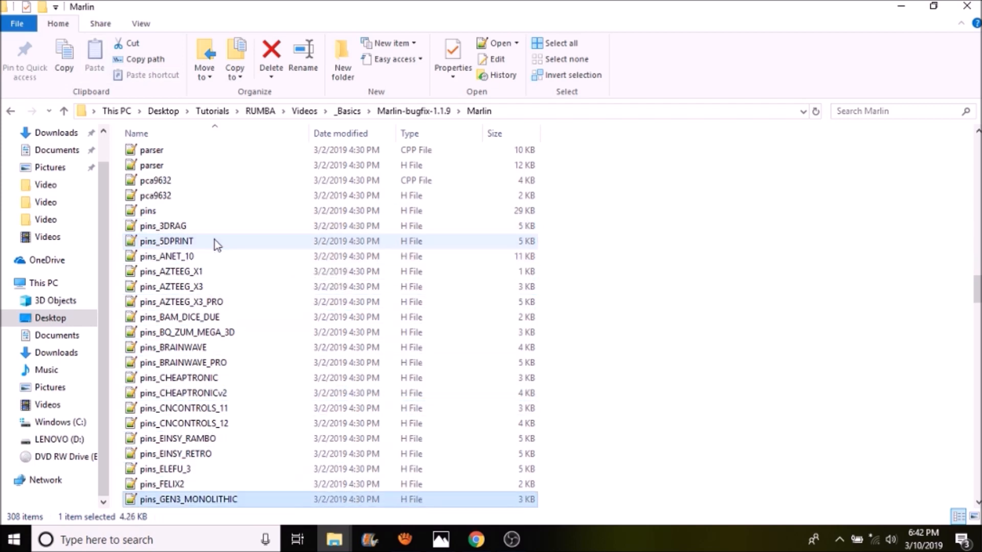
scroll("down", 3)
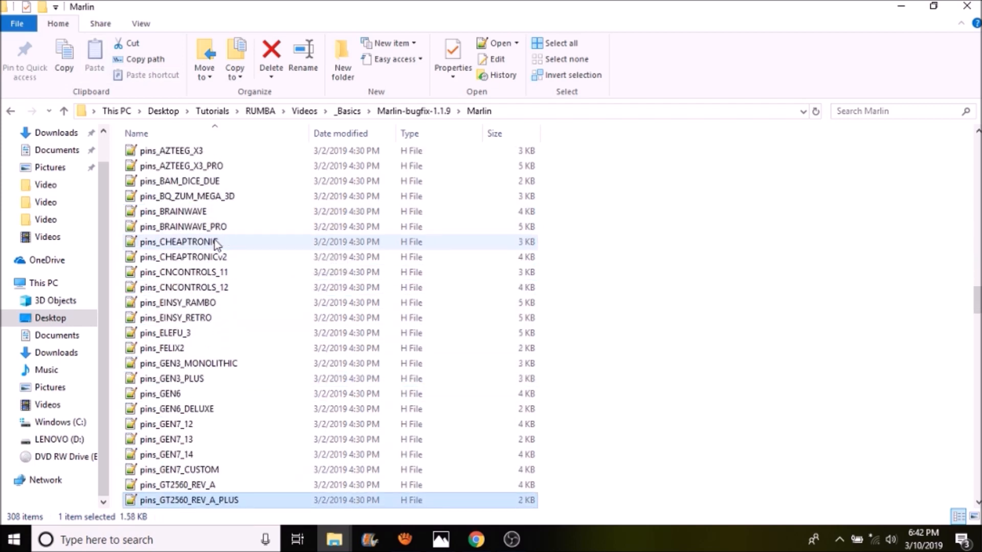
scroll("down", 3)
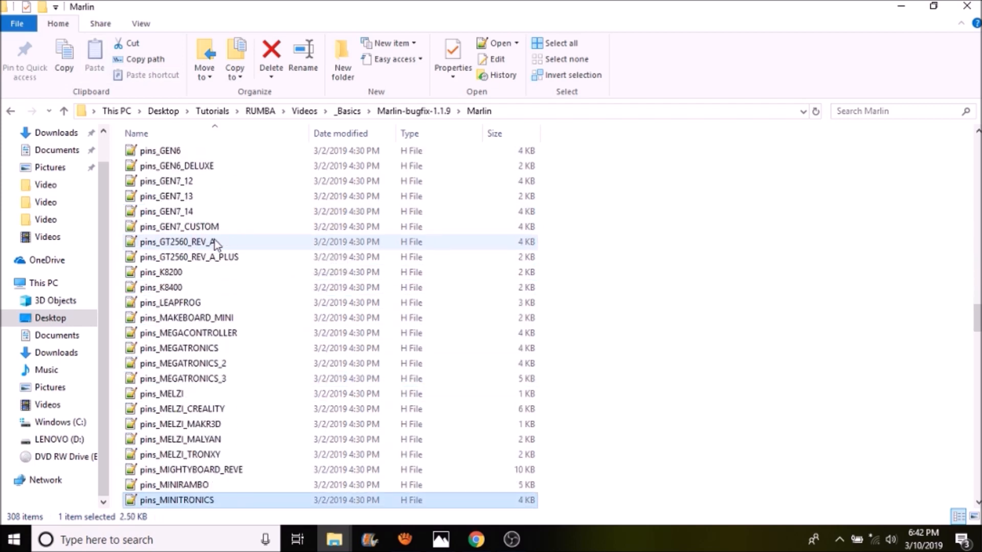
scroll("down", 3)
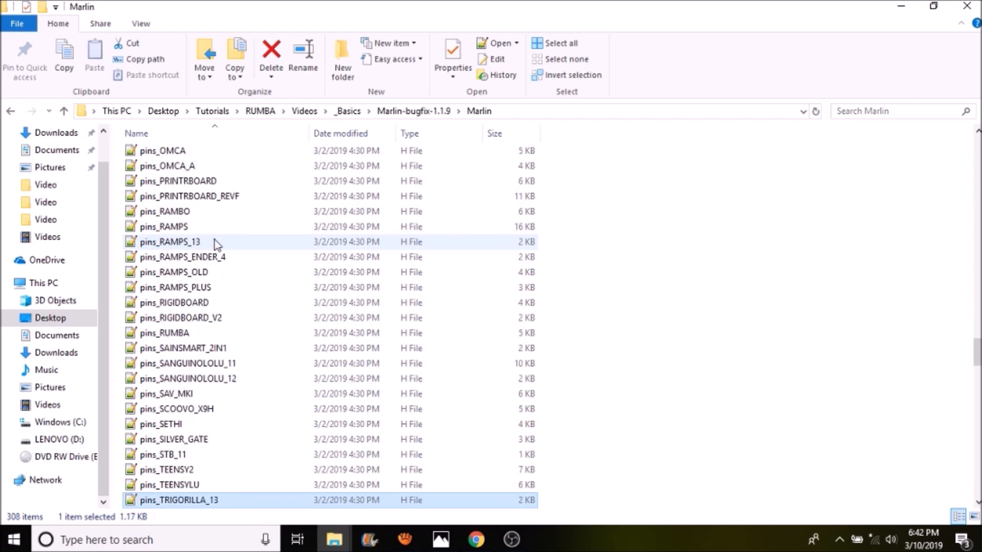
left_click(164, 332)
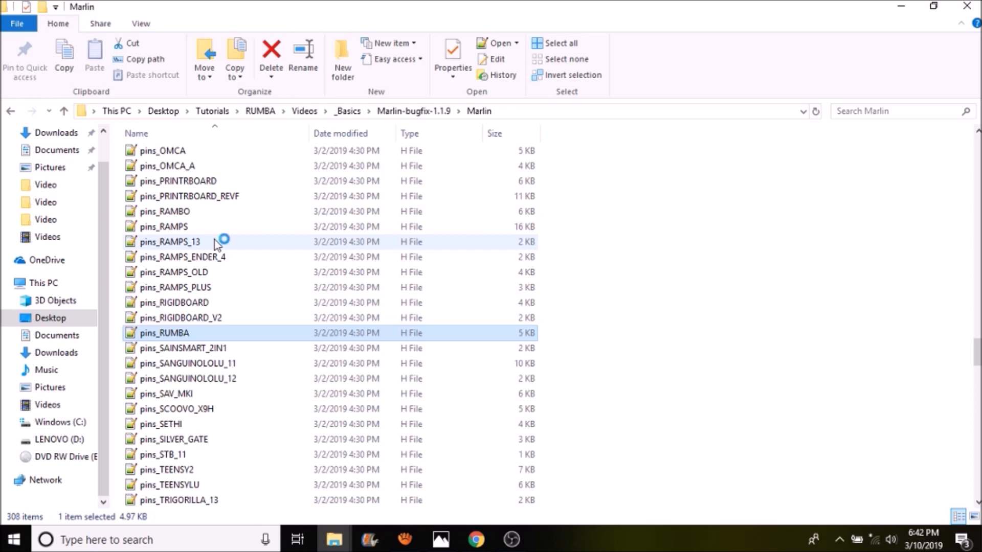
Open pins_RUMBA.h, scroll to the Limit Switches pins, and highlight X_MAX_PIN 36
double_click(166, 332)
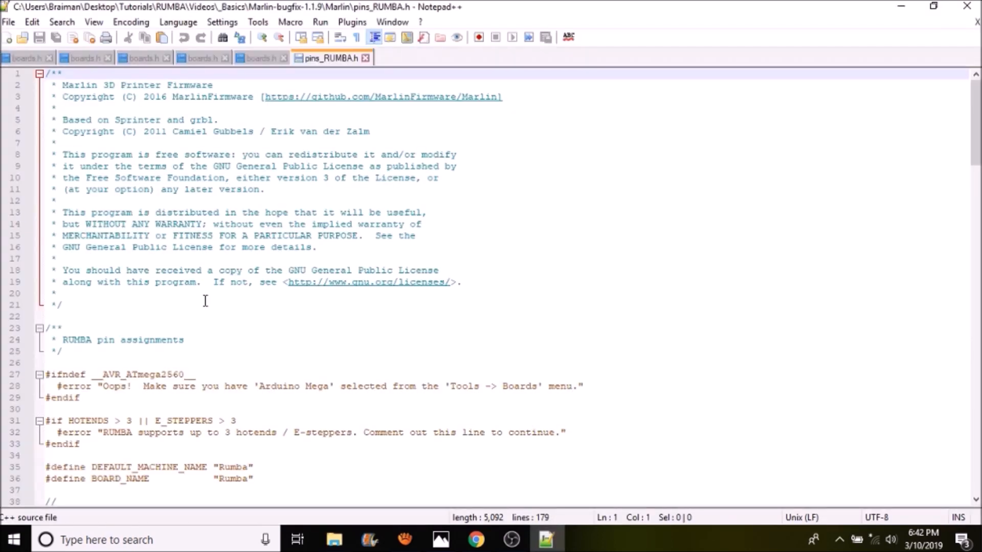
left_click(57, 304)
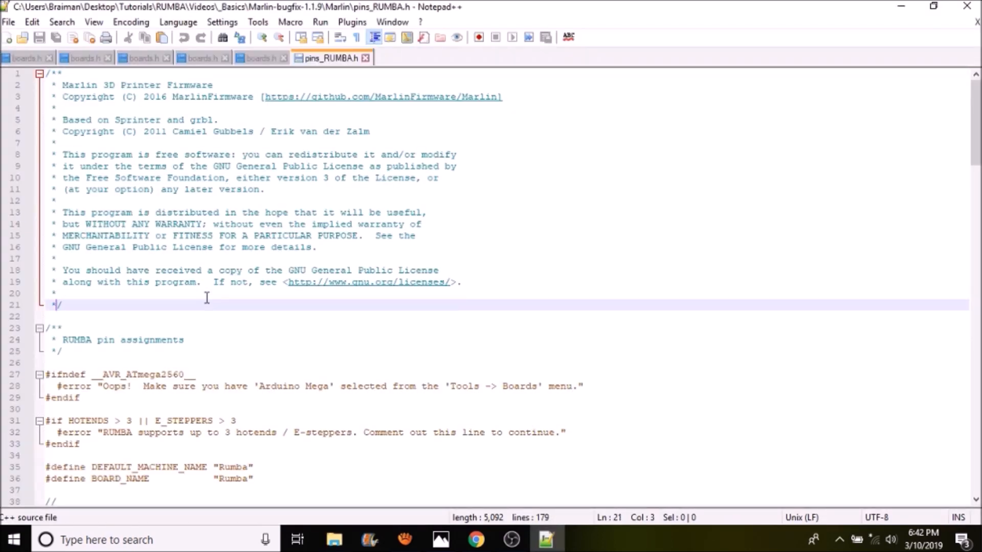
left_click(56, 398)
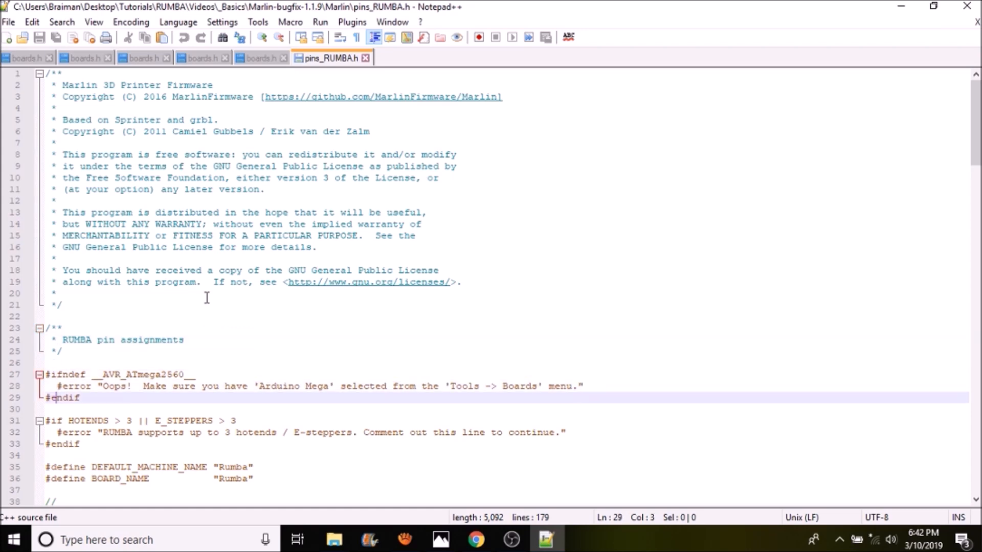
scroll("down", 3)
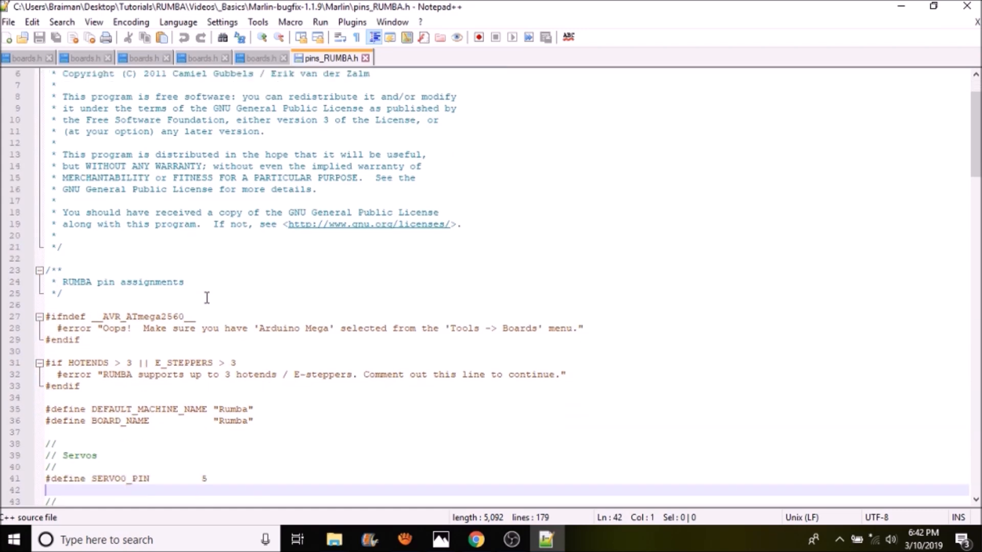
scroll("down", 3)
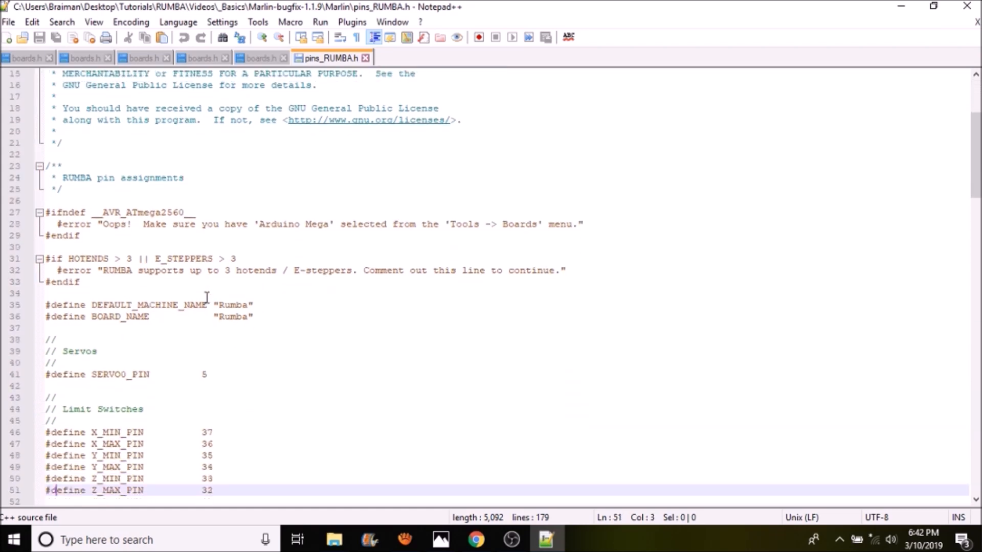
scroll("down", 3)
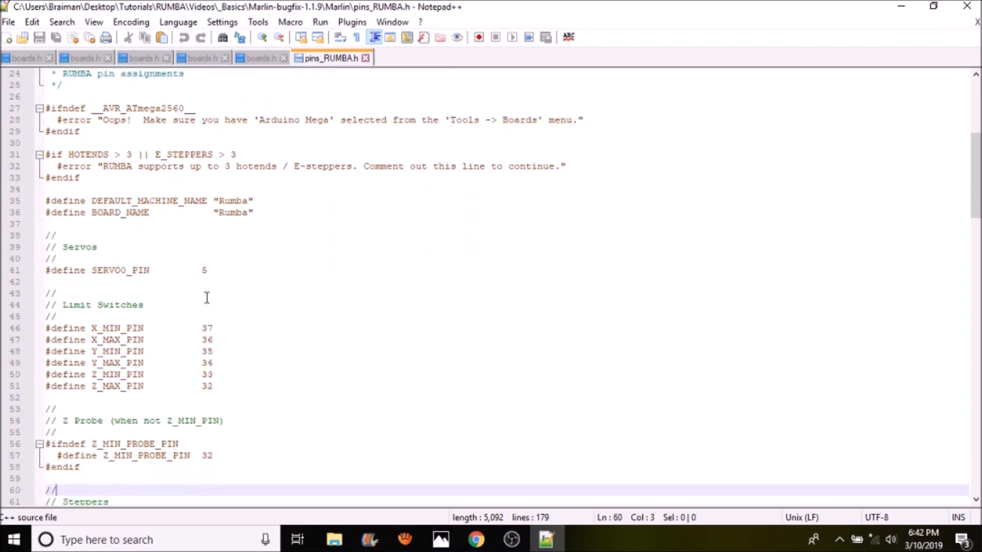
scroll("down", 3)
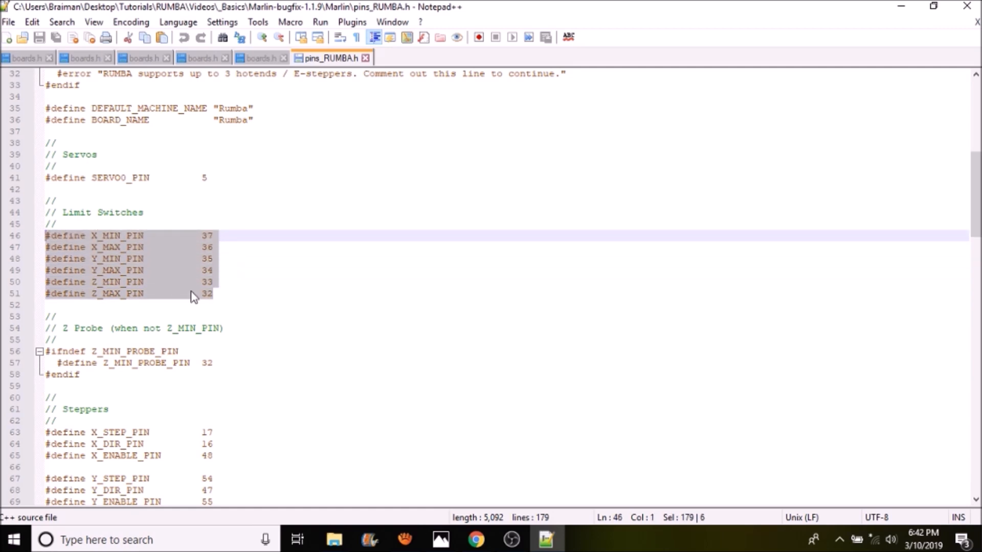
left_click(215, 235)
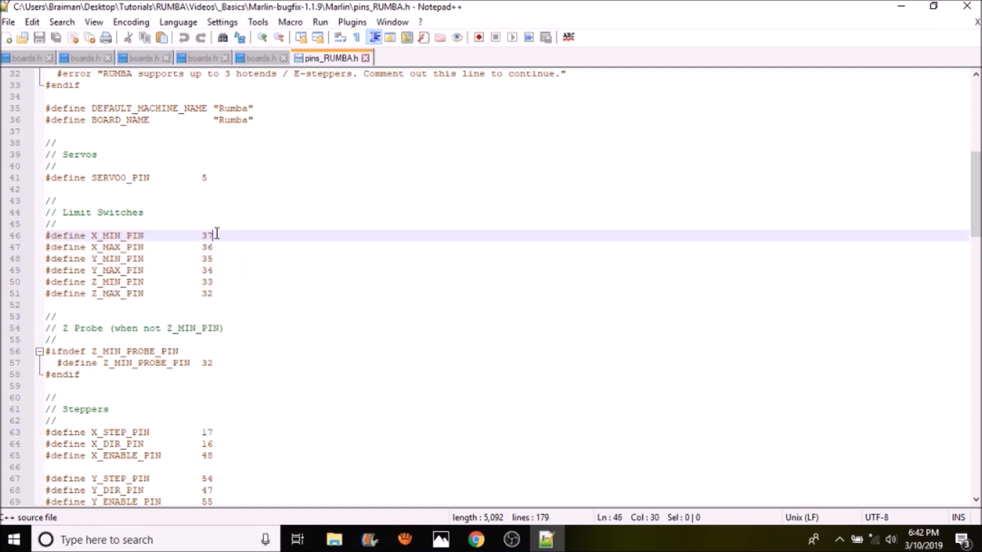
double_click(207, 246)
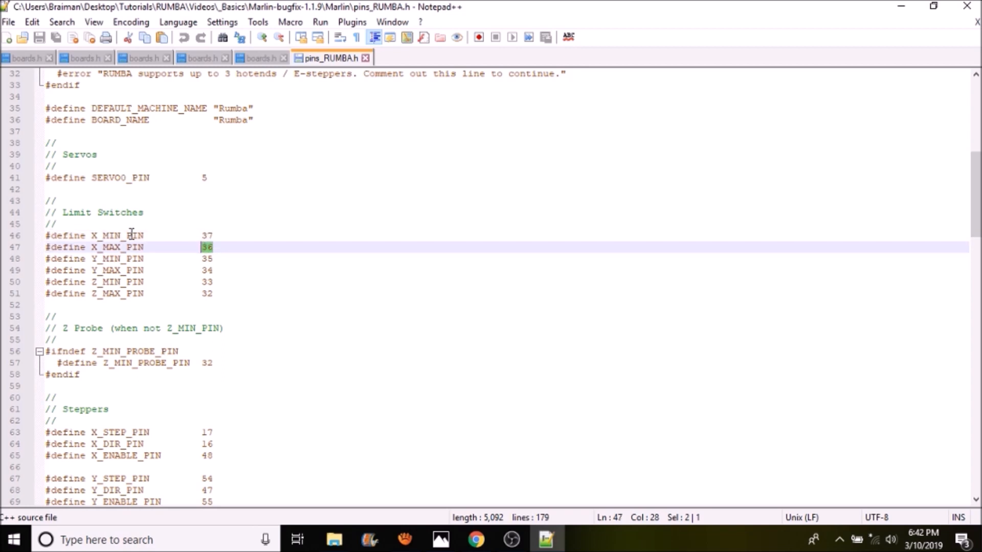
mouse_move(133, 246)
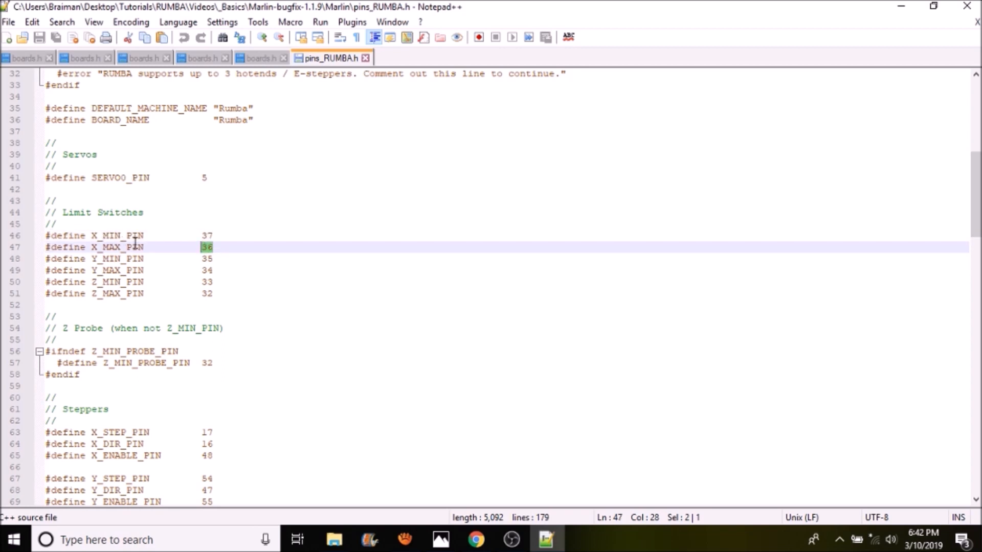
mouse_move(229, 366)
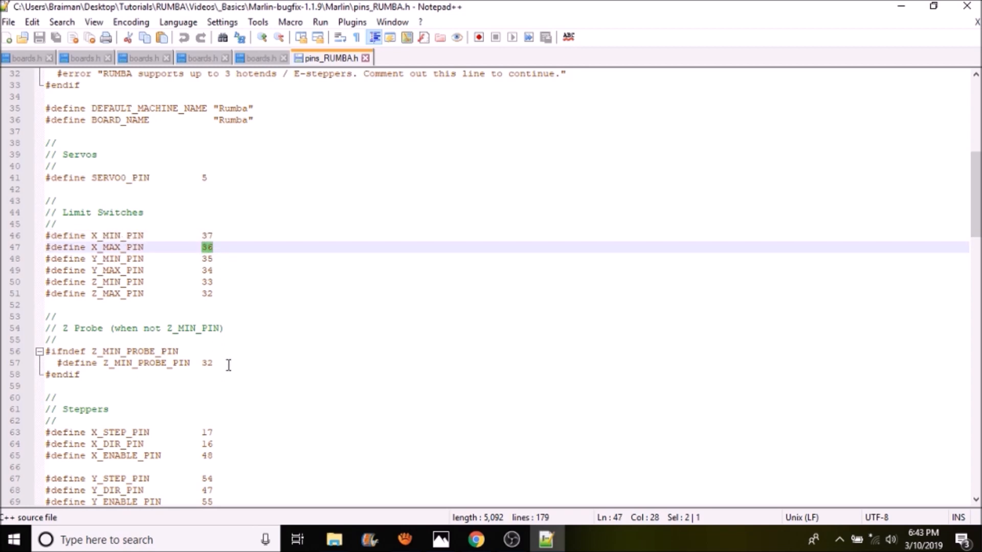
left_click(78, 374)
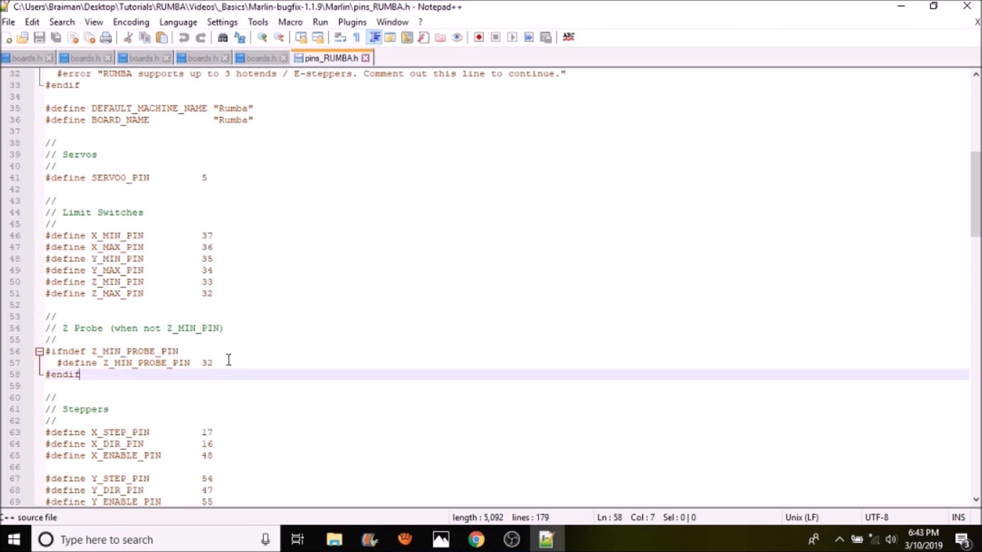
double_click(206, 363)
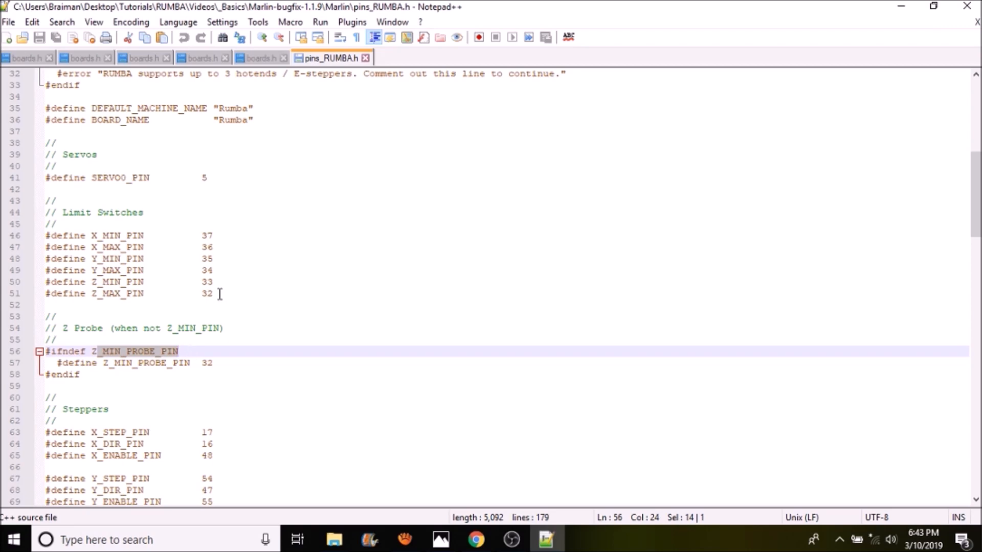
double_click(116, 293)
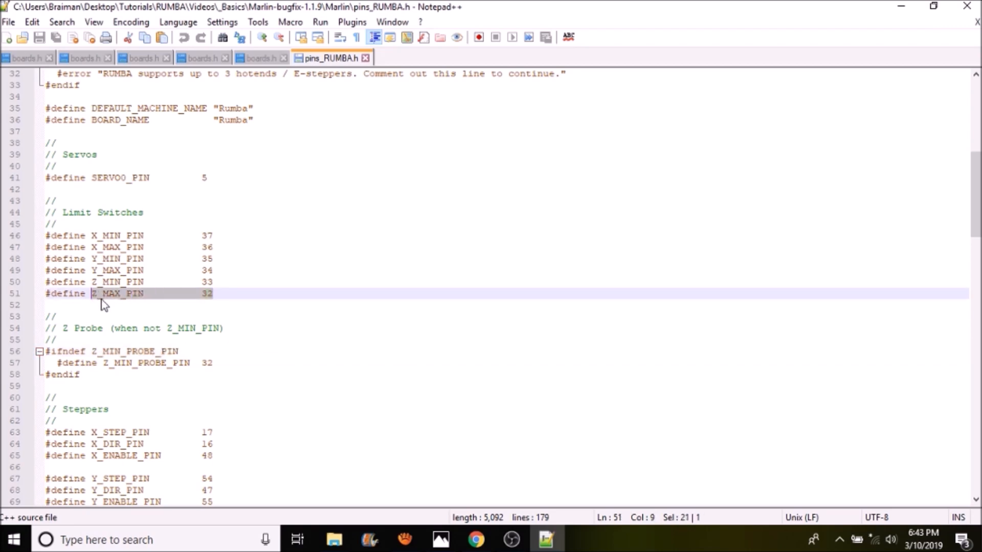
mouse_move(174, 335)
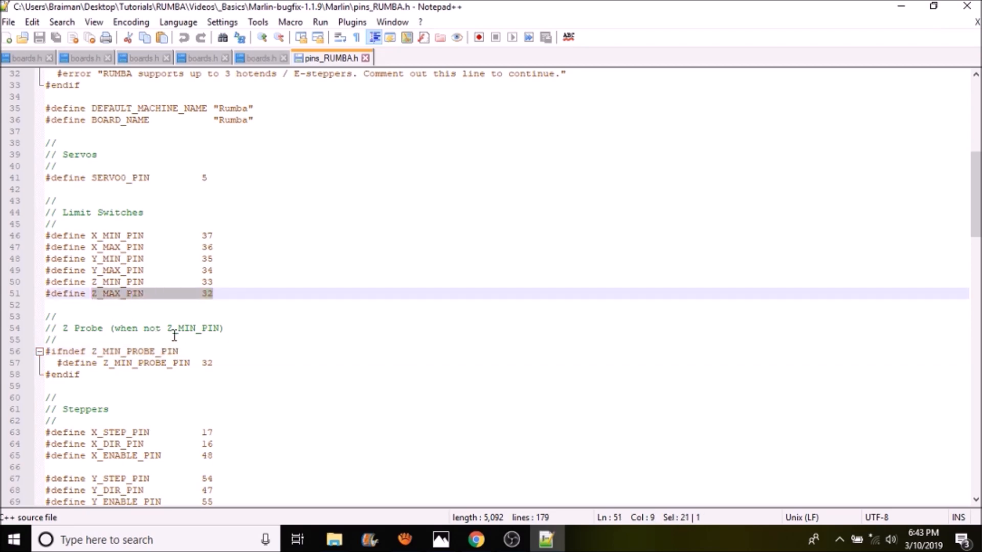
left_click(128, 329)
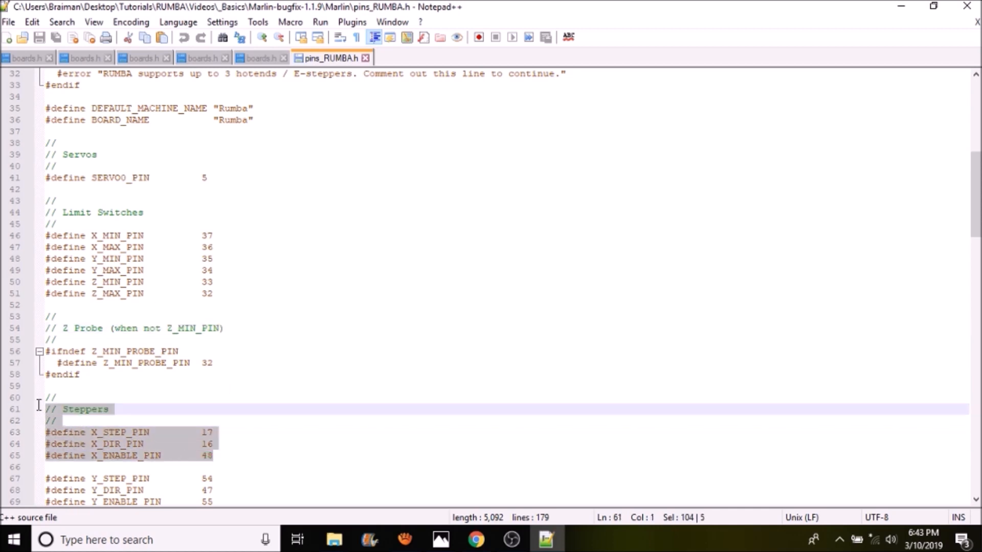
left_click(200, 455)
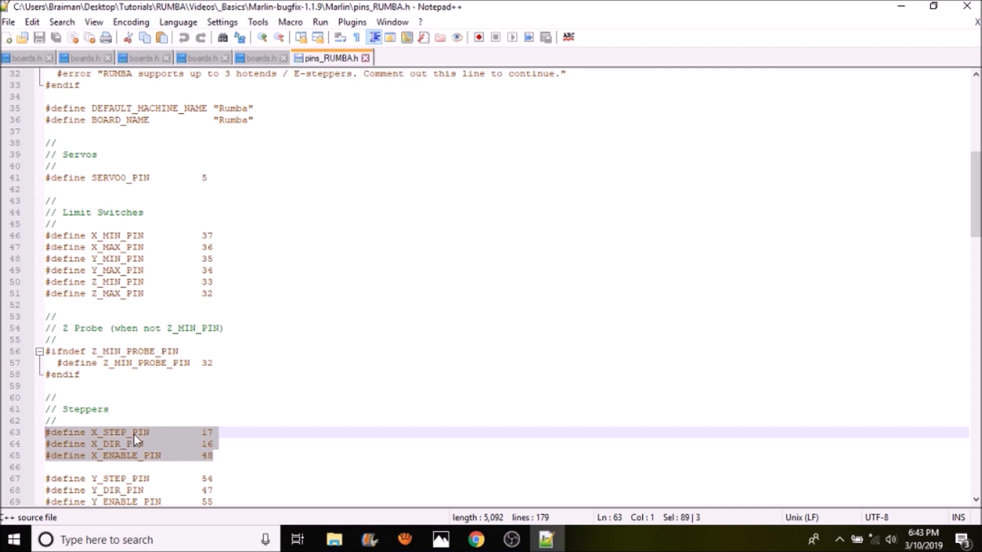
mouse_move(110, 465)
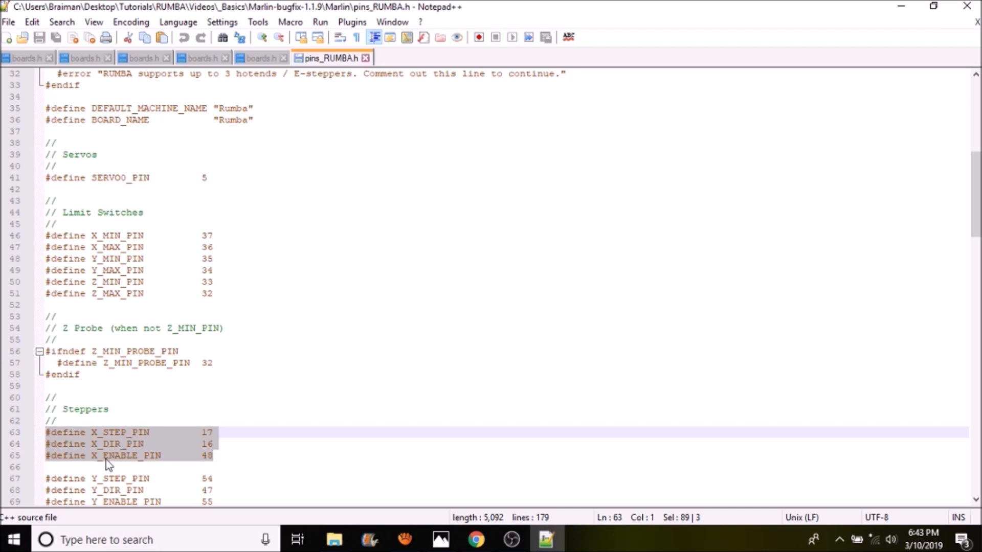
mouse_move(128, 462)
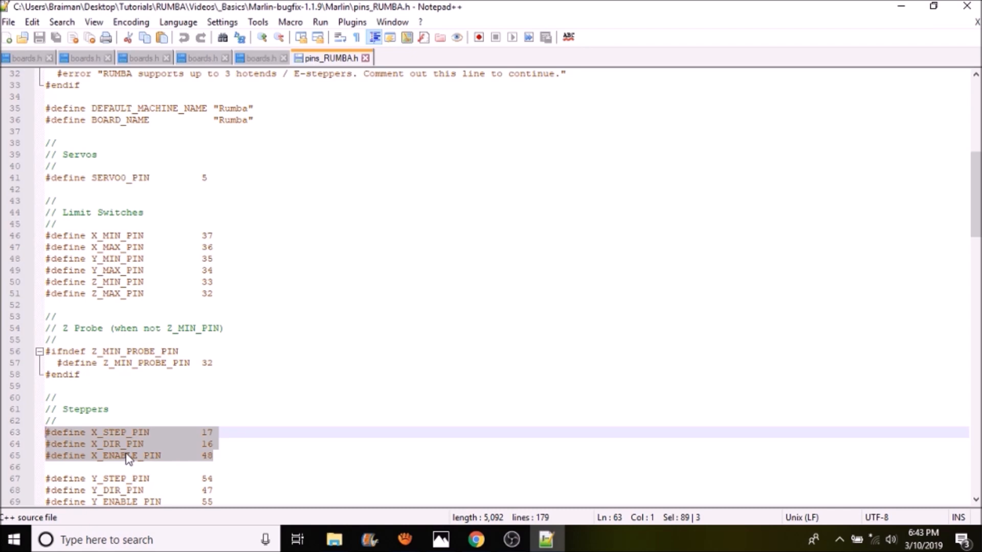
mouse_move(128, 465)
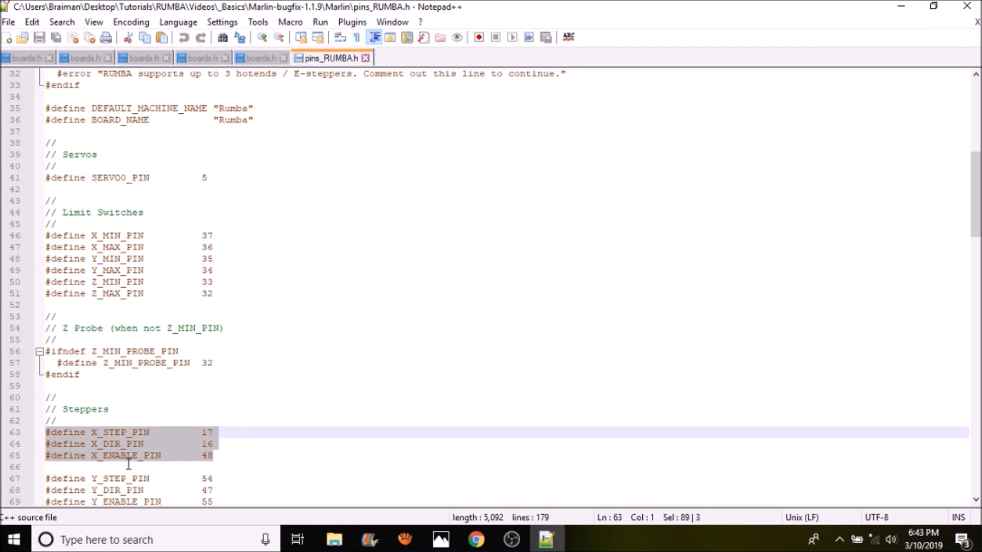
left_click(124, 467)
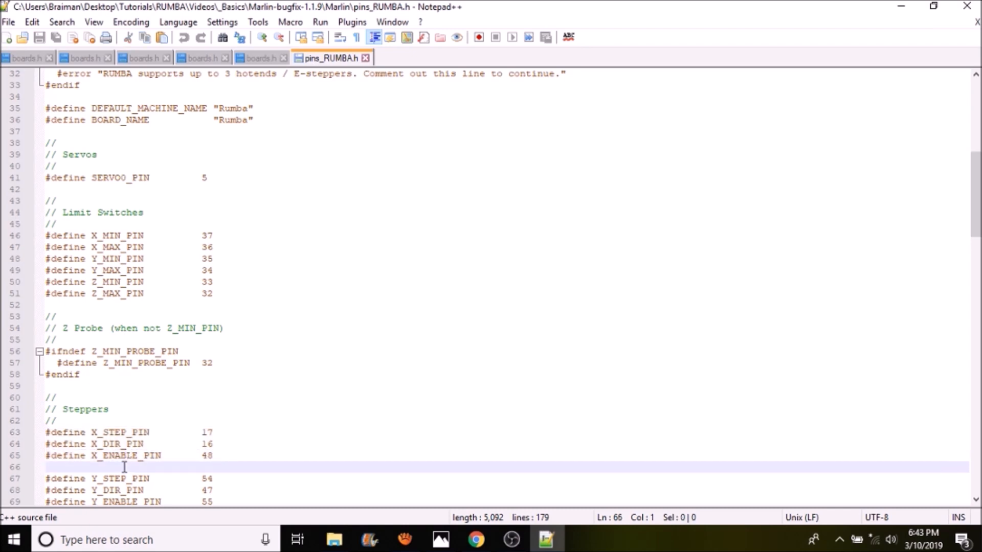
mouse_move(188, 426)
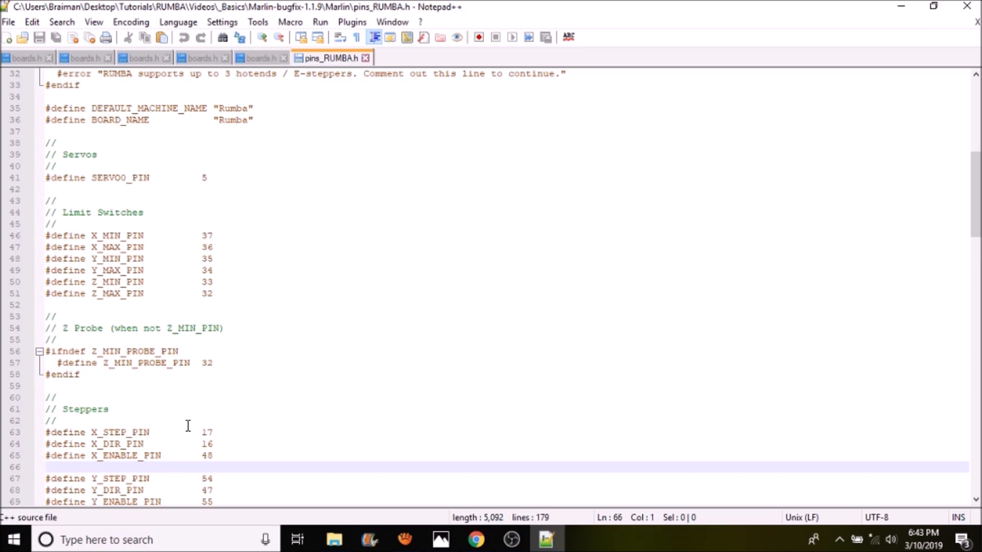
scroll("down", 3)
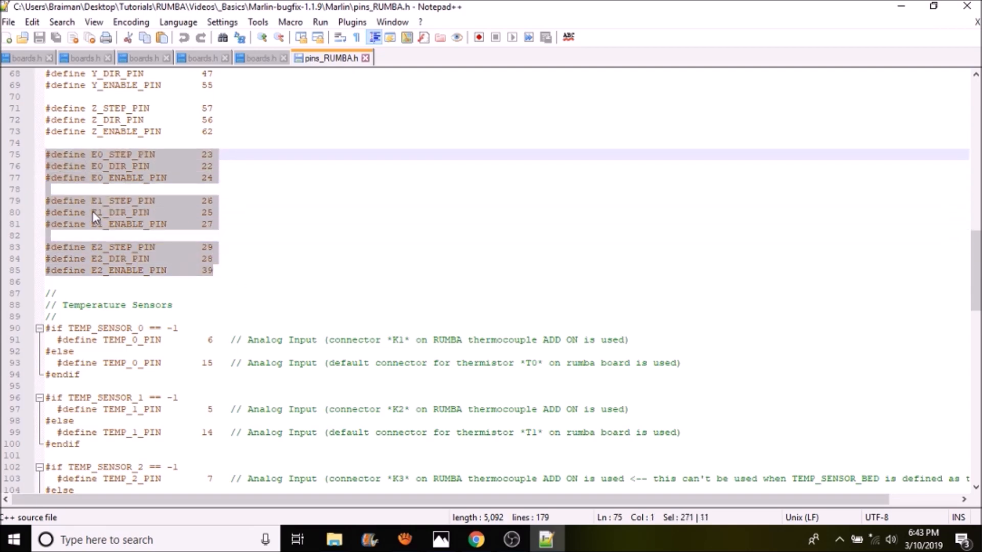
mouse_move(122, 329)
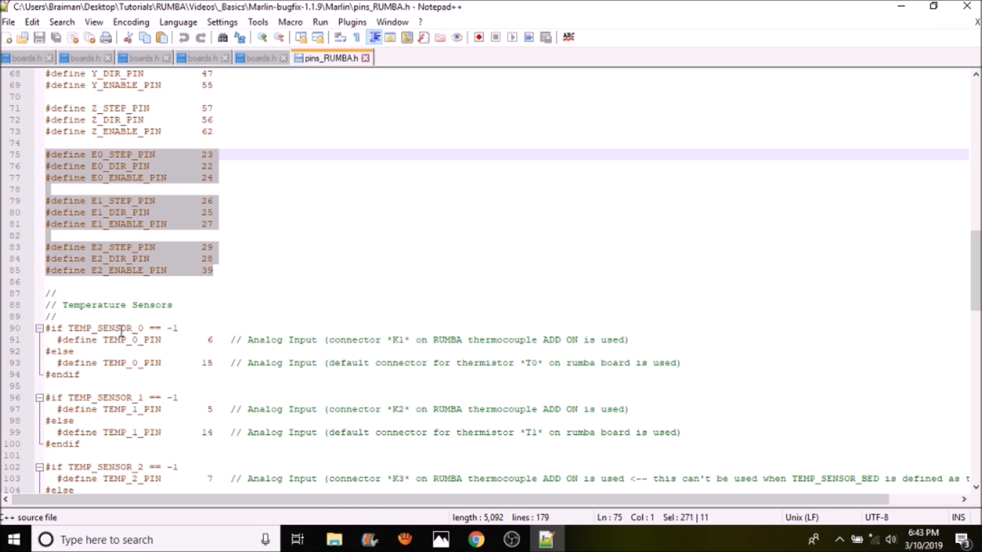
mouse_move(213, 362)
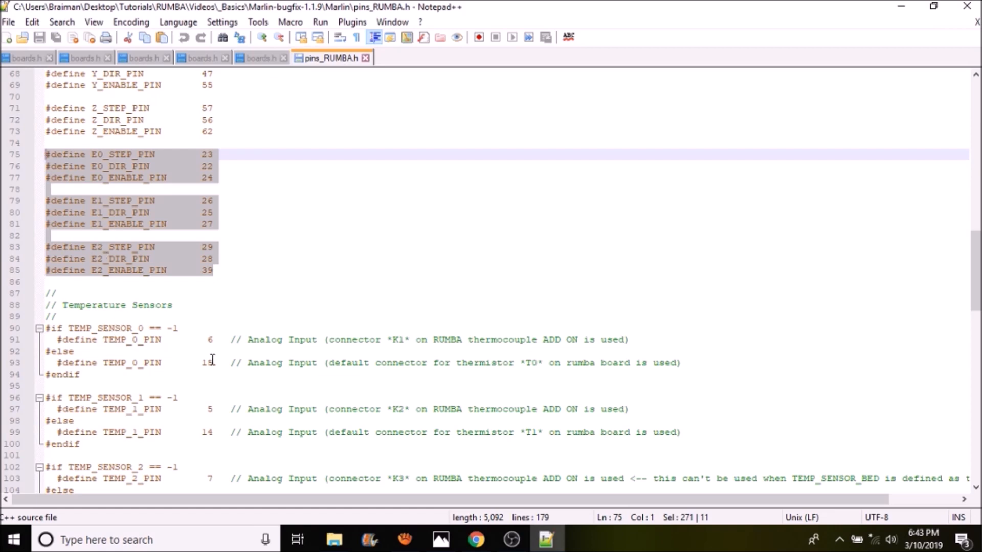
scroll("down", 3)
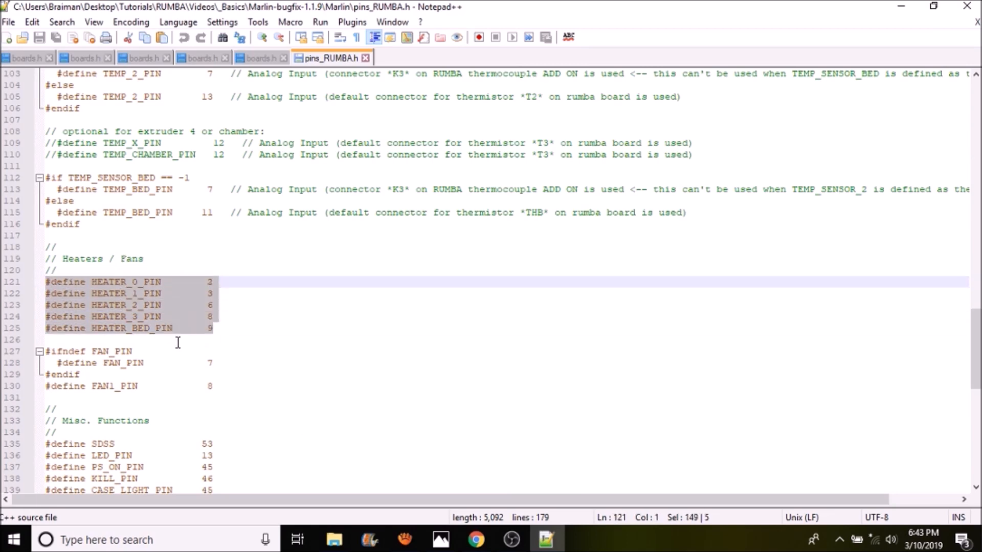
scroll("down", 3)
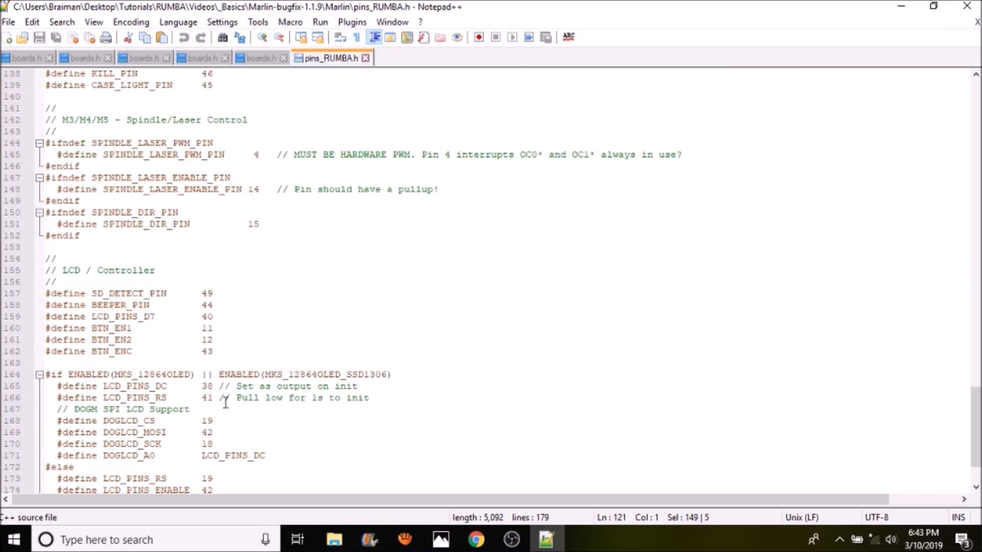
mouse_move(221, 346)
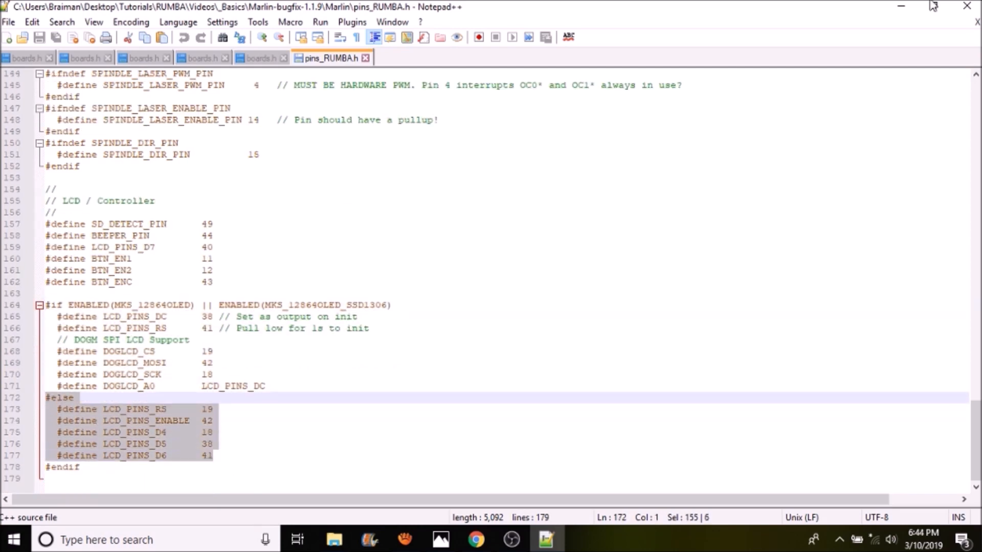
Close Notepad++ and select the Marlin sketch file in the Marlin folder
left_click(334, 540)
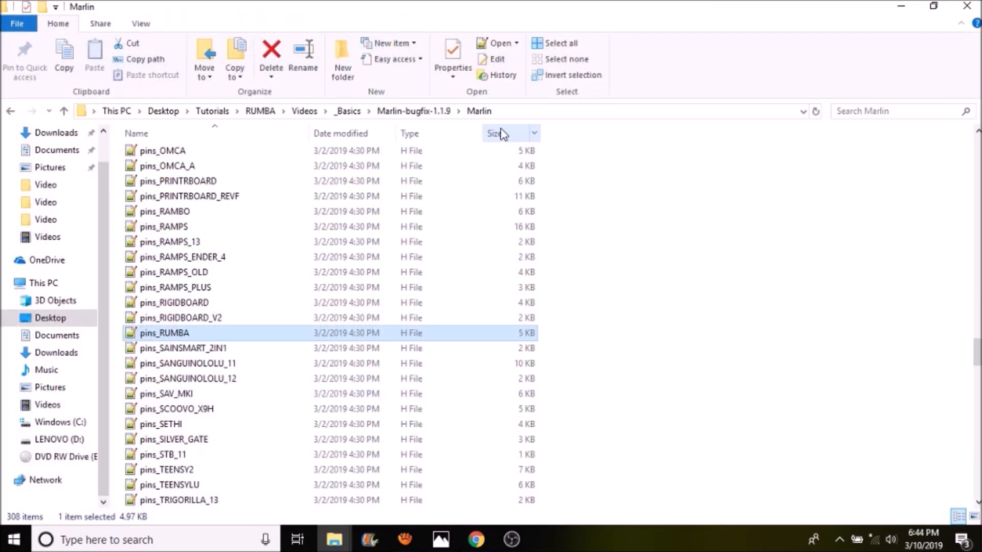
scroll("up", 3)
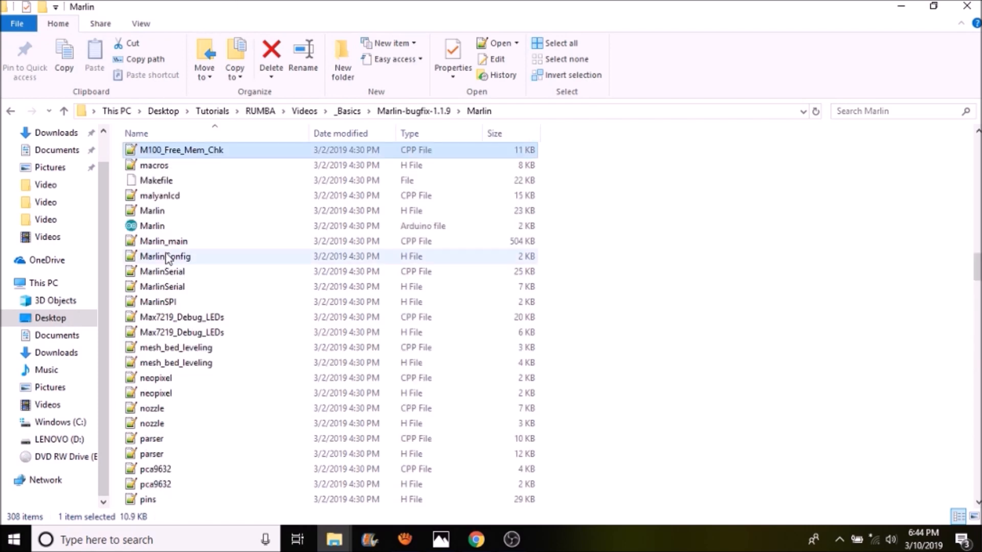
left_click(150, 225)
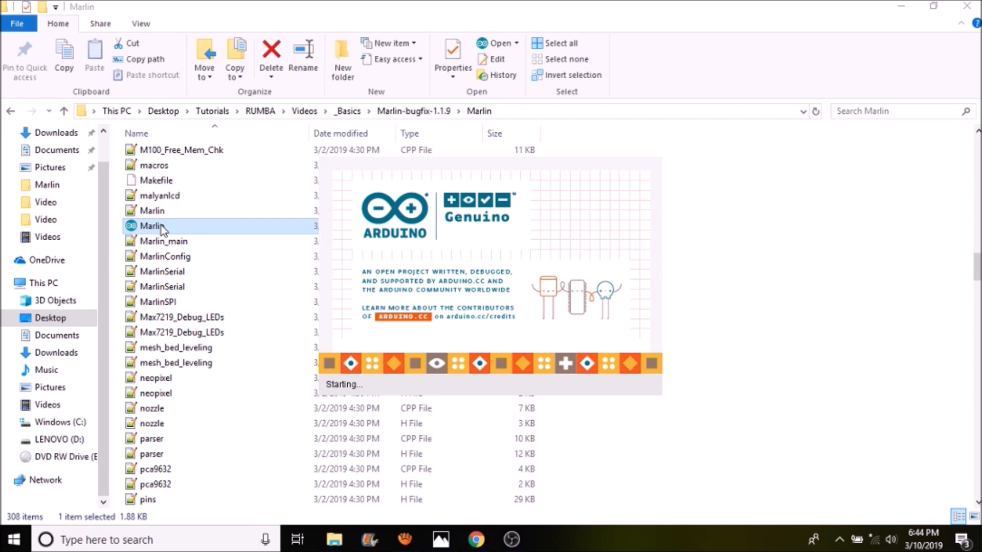
Open the Marlin sketch in Arduino IDE and show the Configuration.h tab
double_click(153, 226)
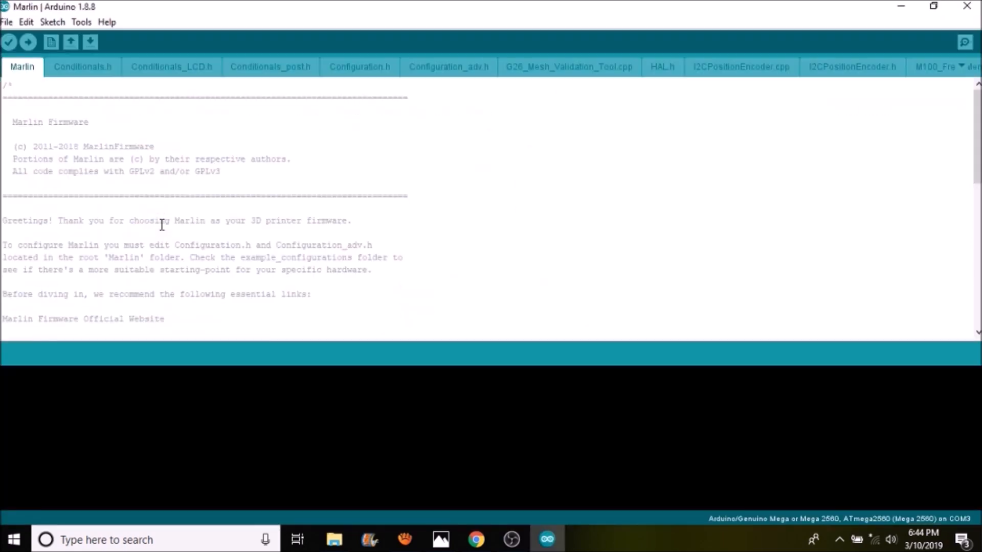
mouse_move(235, 64)
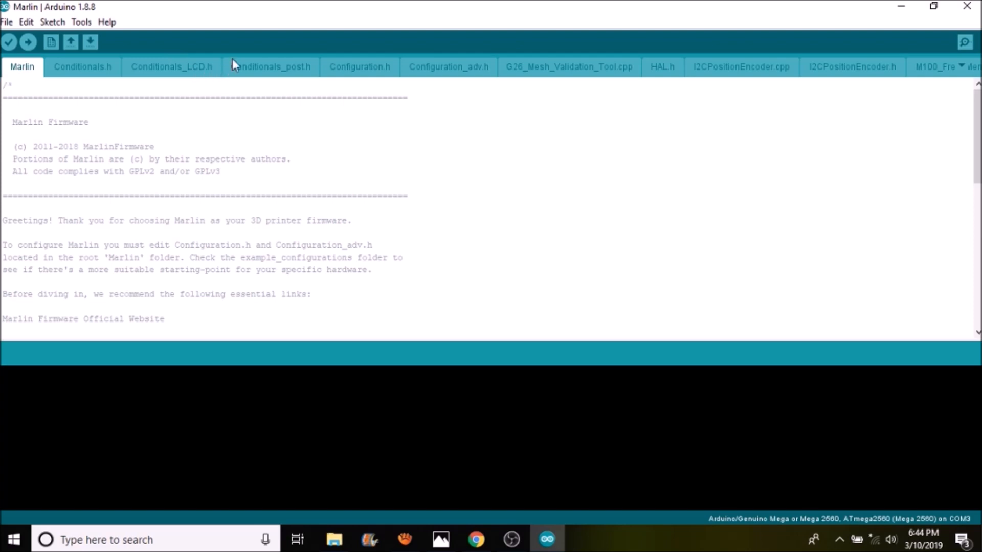
left_click(359, 67)
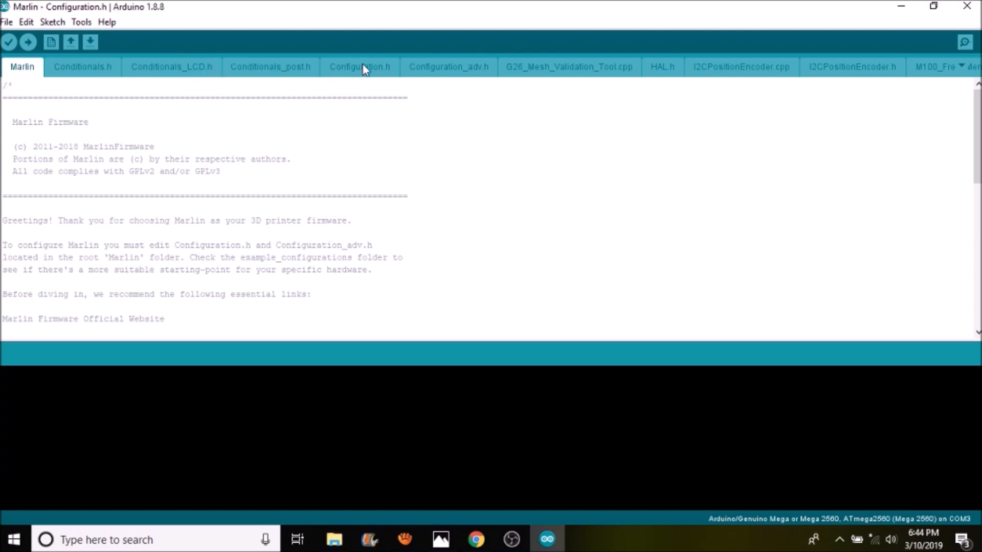
left_click(360, 66)
type("mo")
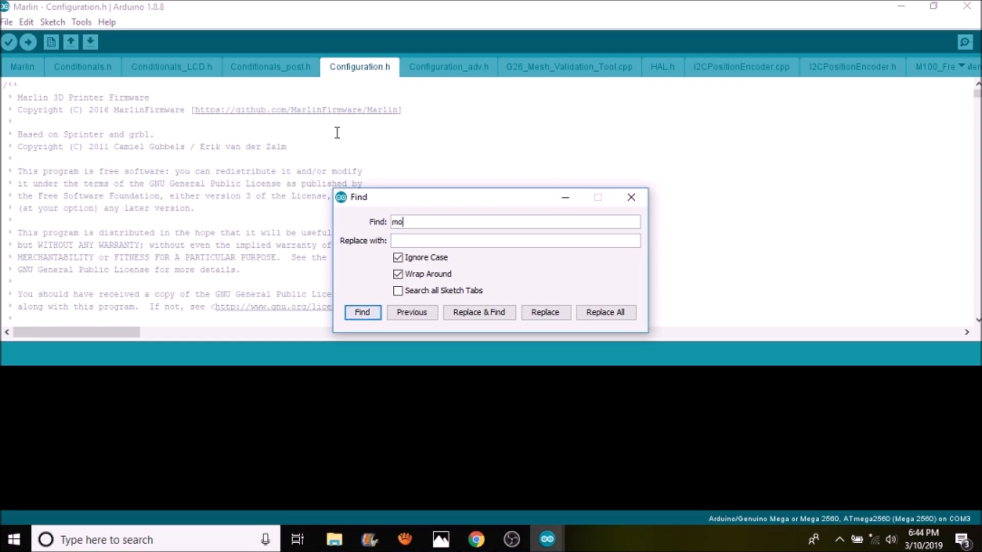
Find the MOTHERBOARD define and paste BOARD_RUMBA over BOARD_RAMPS_14_EFB
type("therboa")
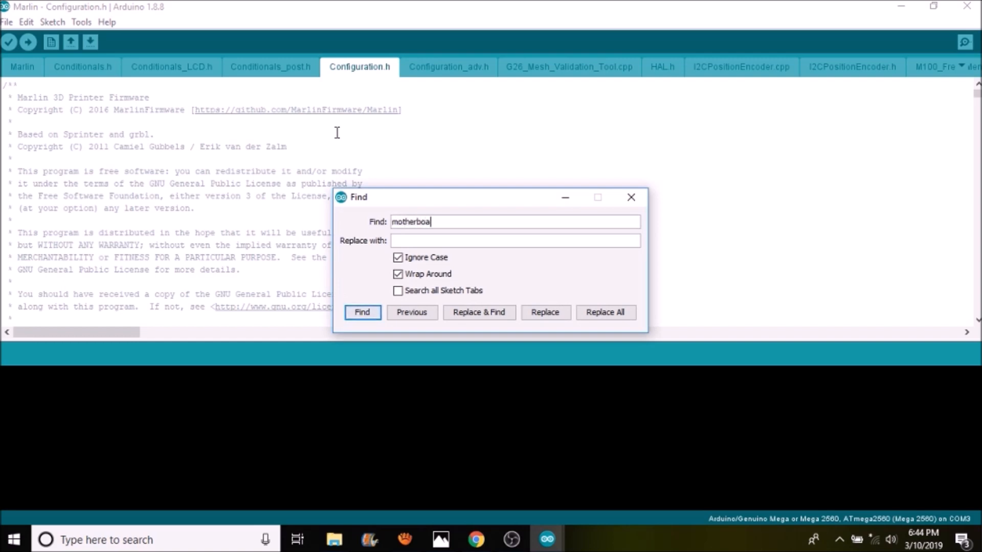
left_click(362, 312)
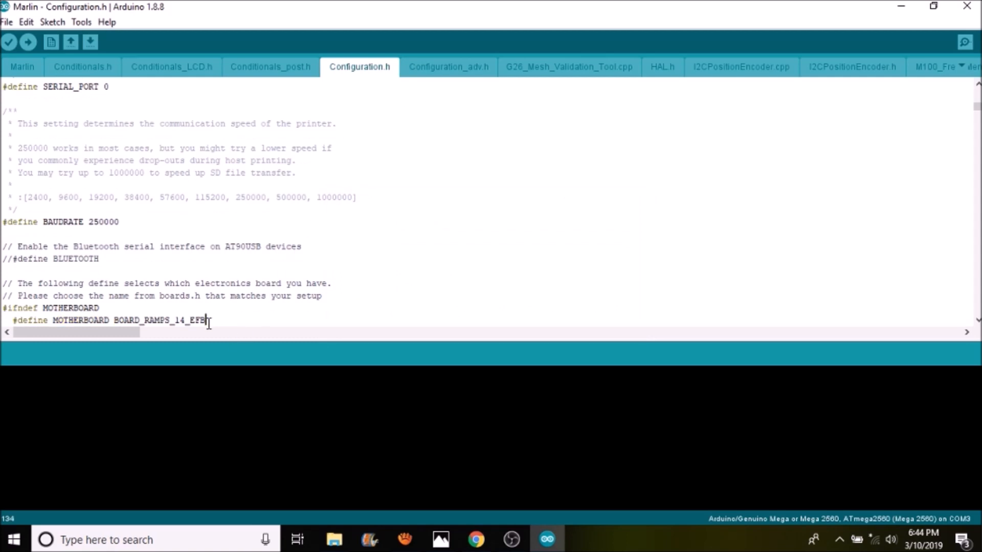
double_click(158, 320)
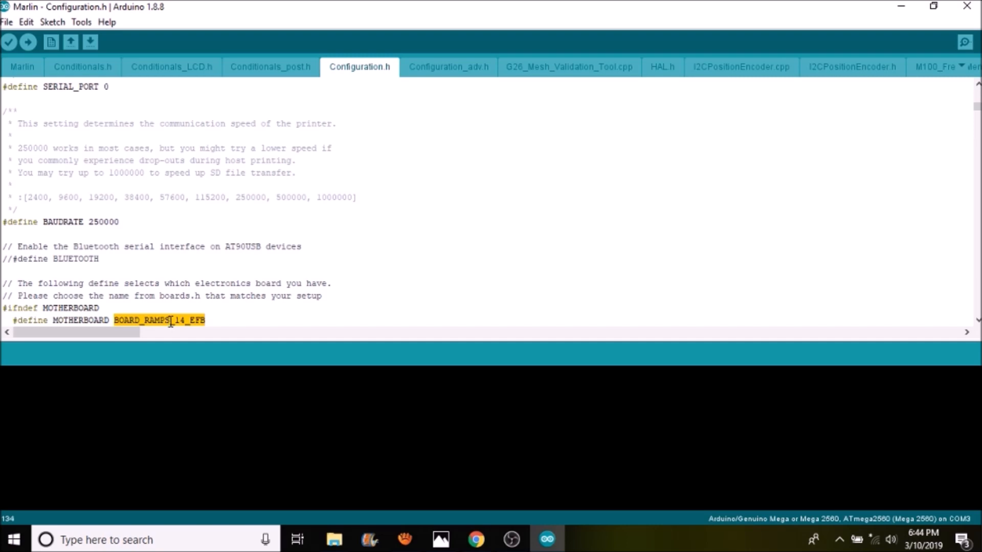
right_click(170, 320)
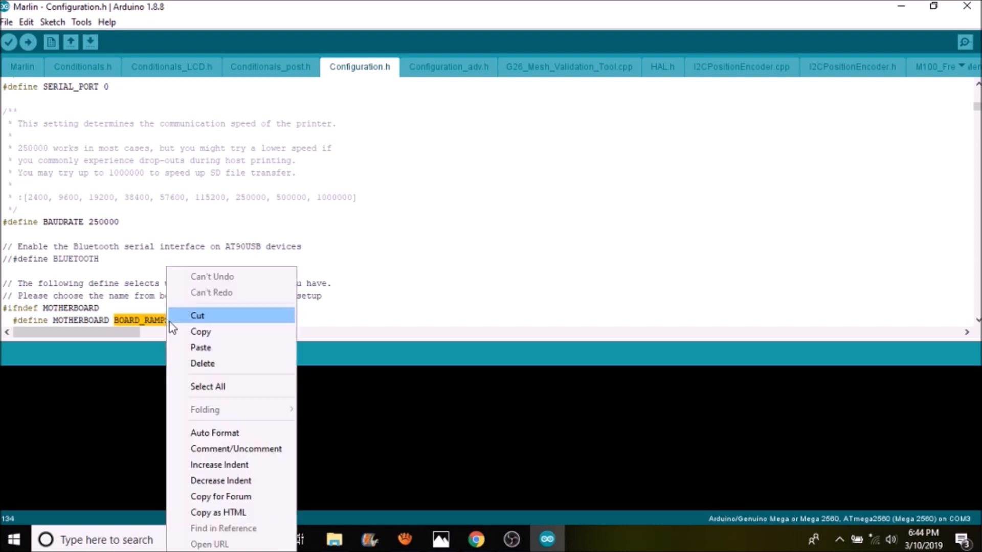
mouse_move(191, 348)
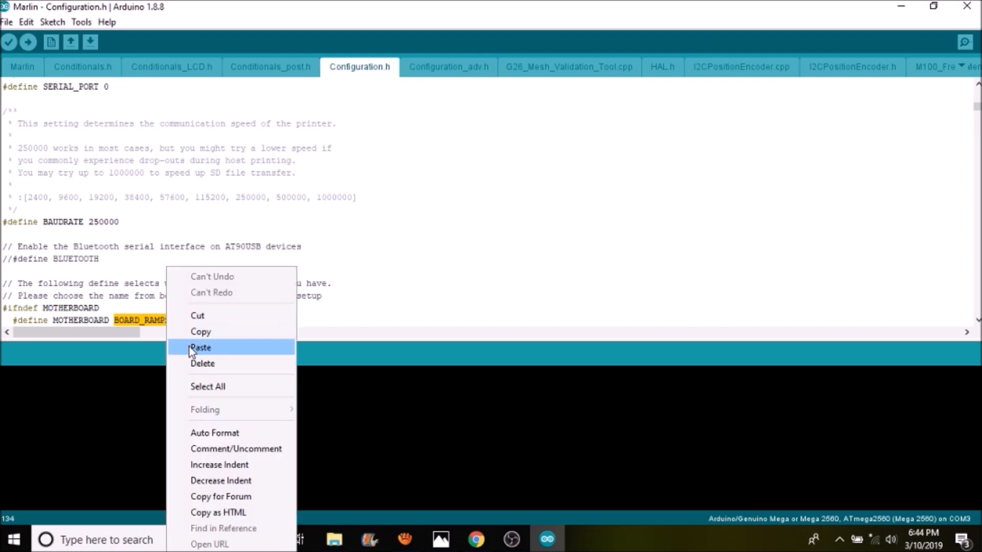
left_click(201, 348)
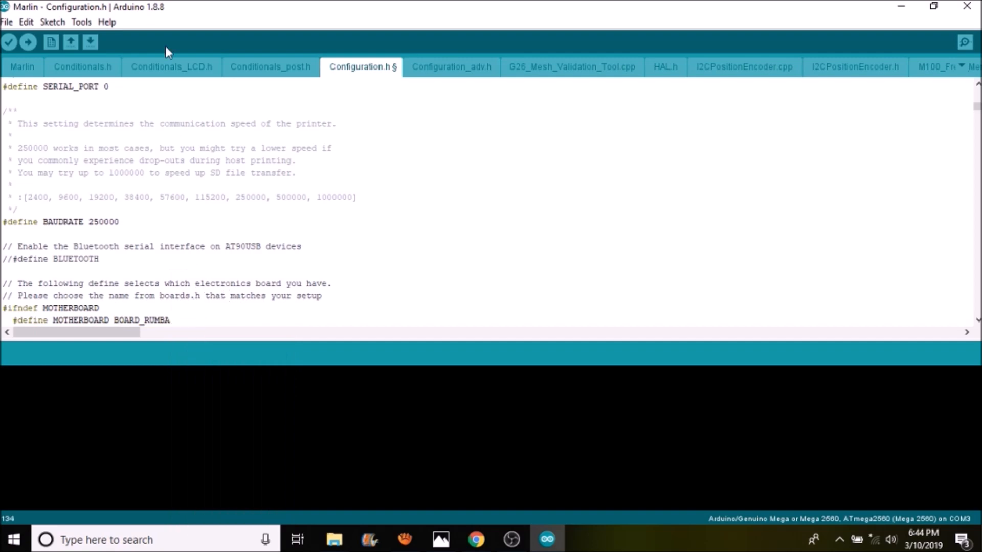
Choose COM7 from the Tools menu's port list
left_click(81, 22)
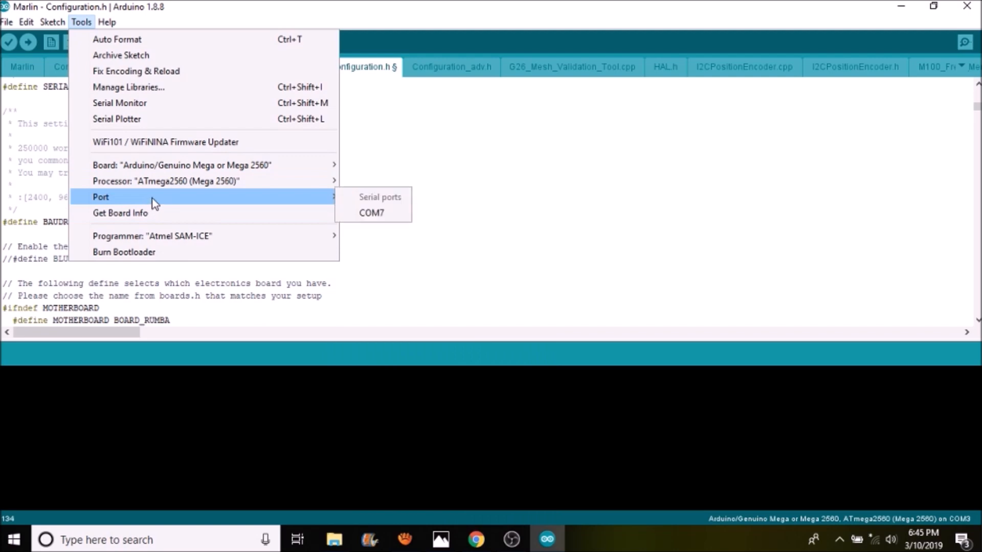
mouse_move(371, 213)
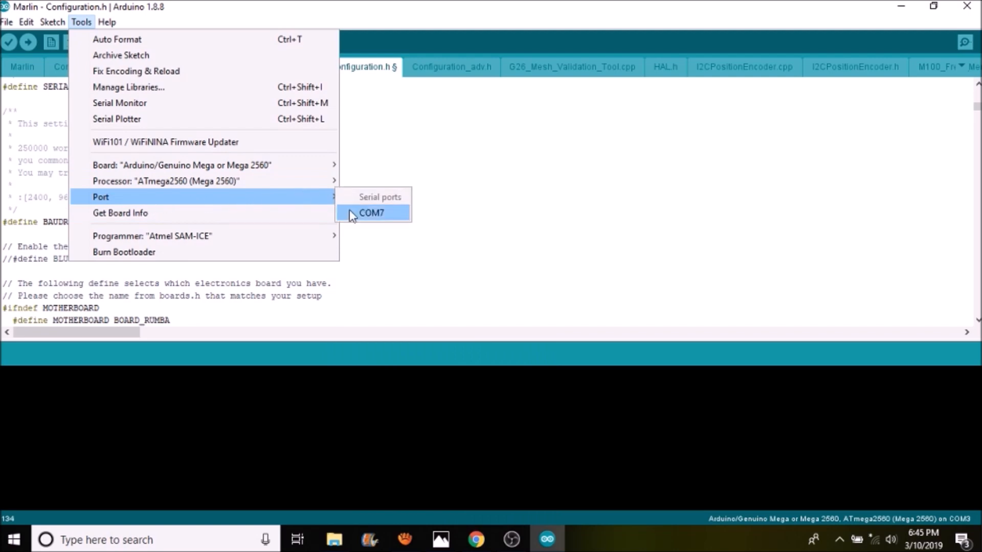
left_click(371, 213)
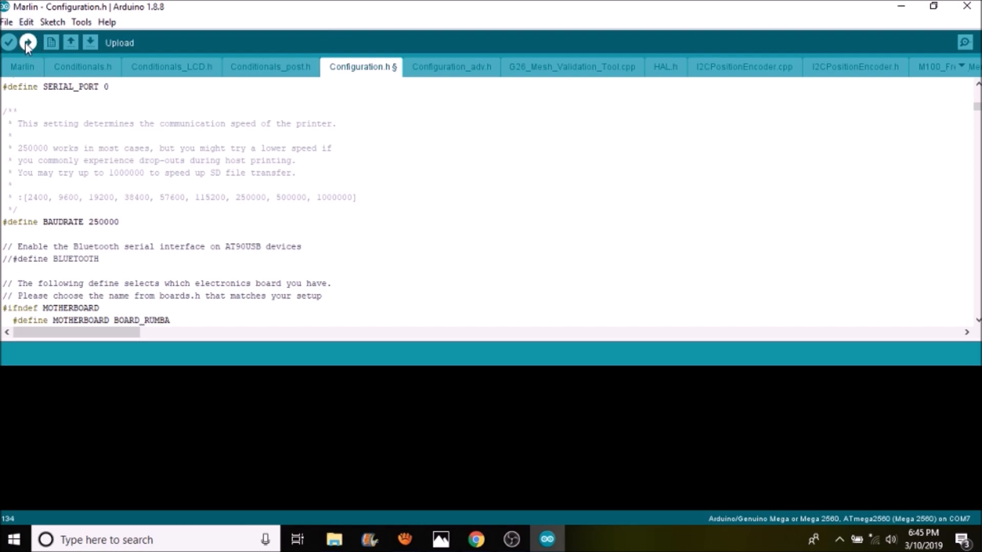
mouse_move(87, 165)
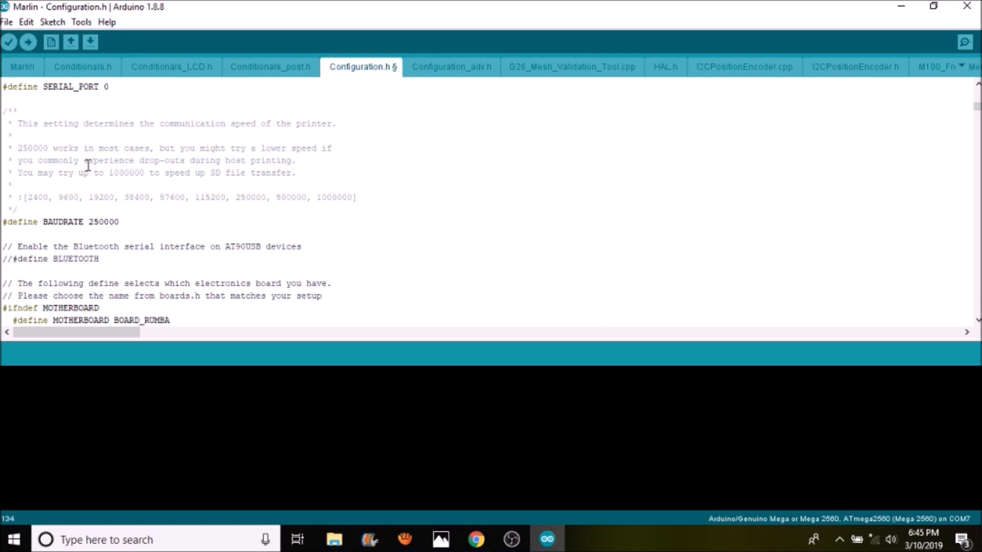
mouse_move(28, 42)
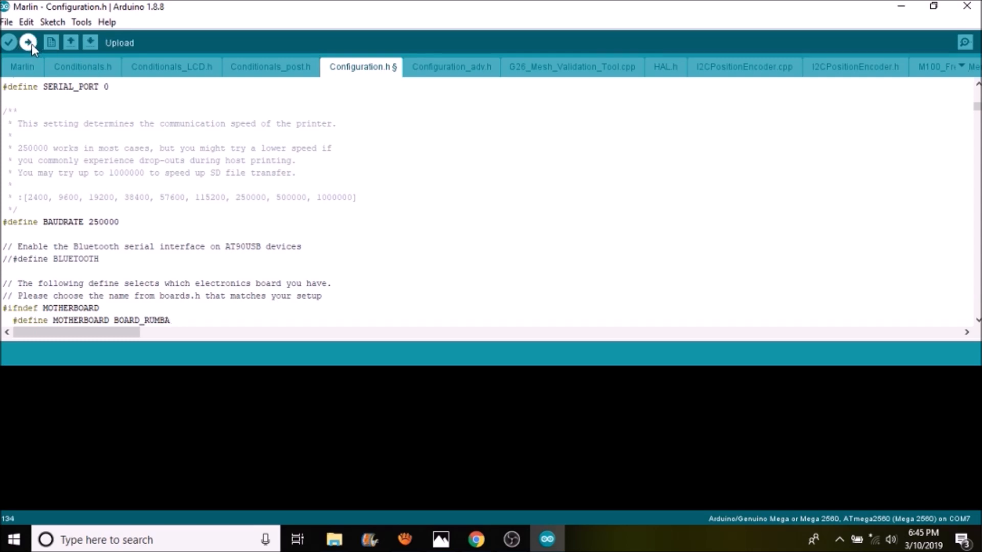
mouse_move(246, 69)
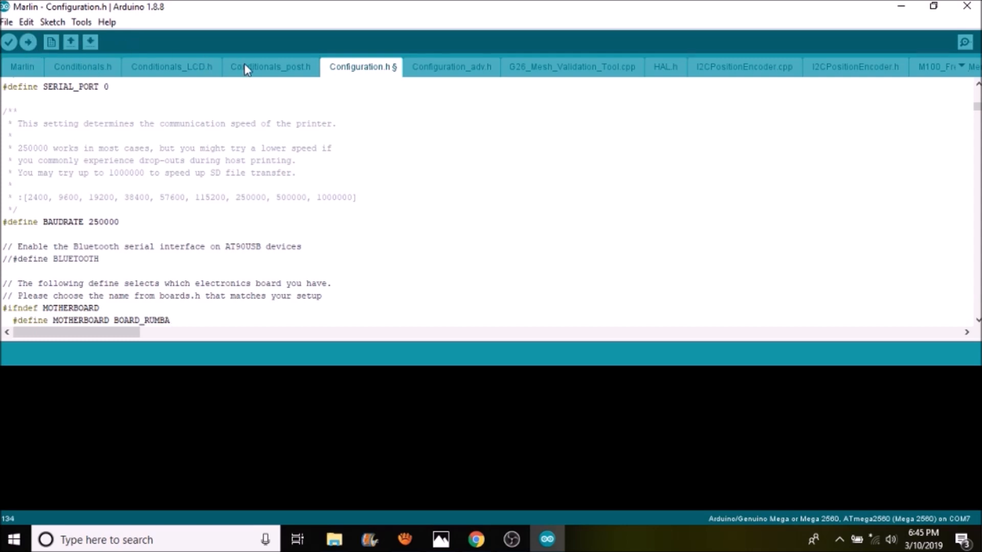
mouse_move(401, 69)
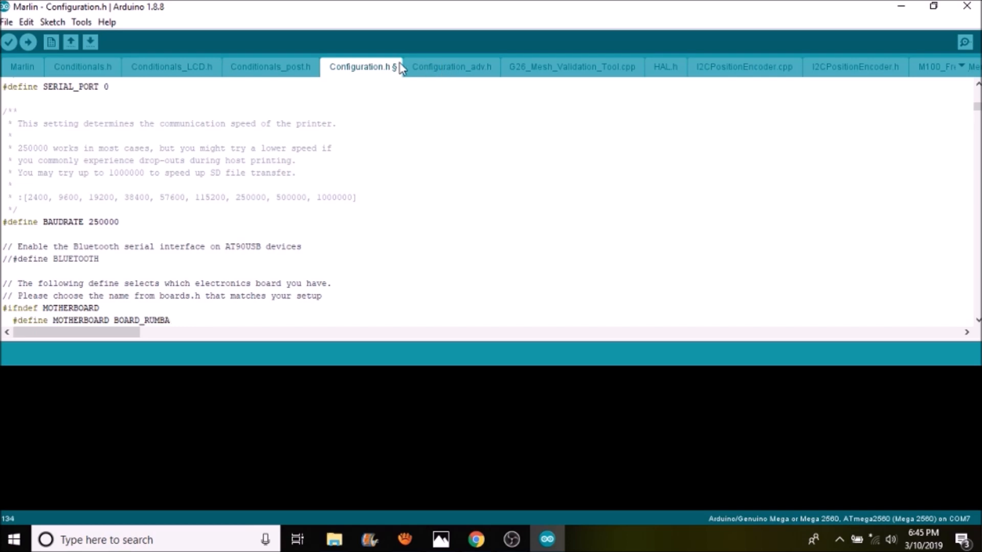
Browse Configuration_adv.h, briefly revisit Configuration.h, then return to Configuration_adv.h
left_click(451, 67)
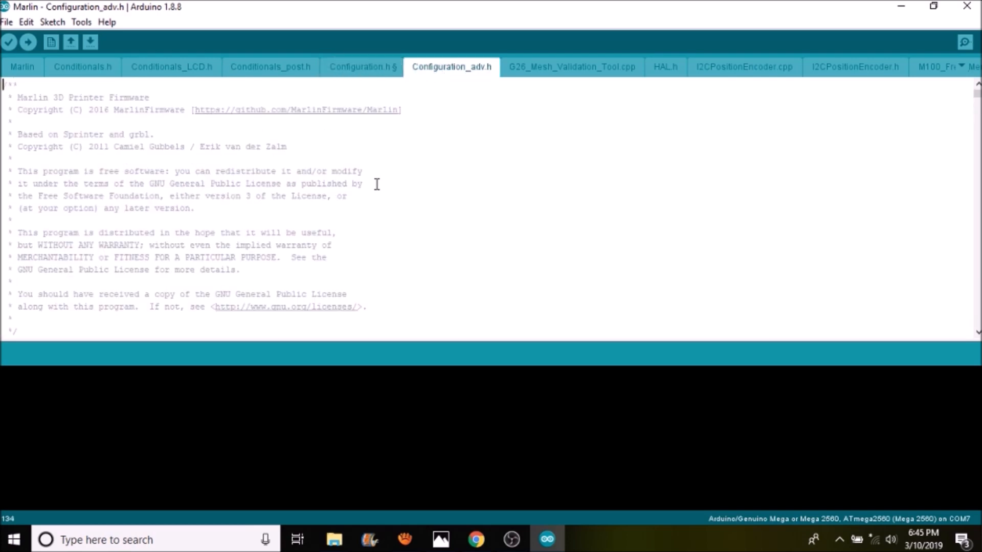
mouse_move(473, 77)
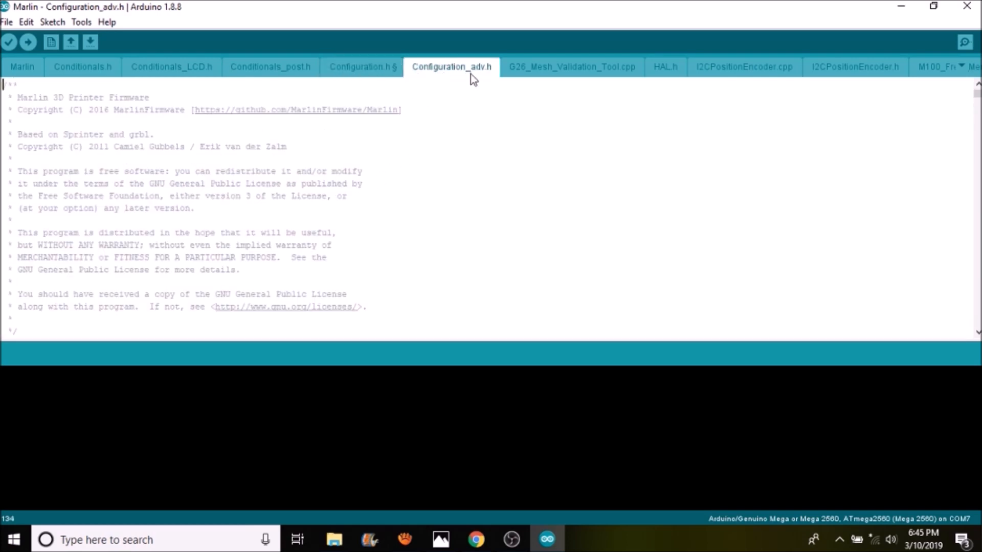
mouse_move(367, 174)
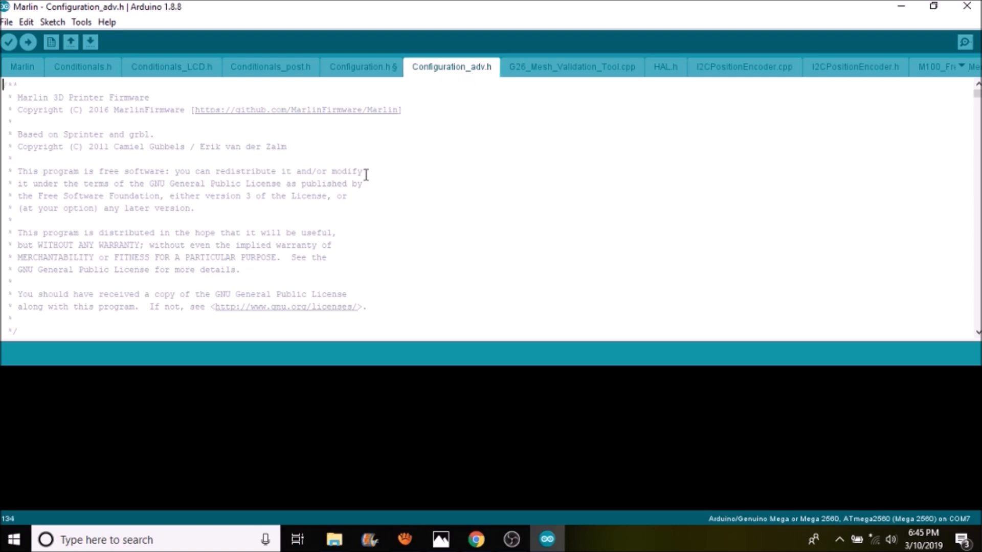
scroll("down", 3)
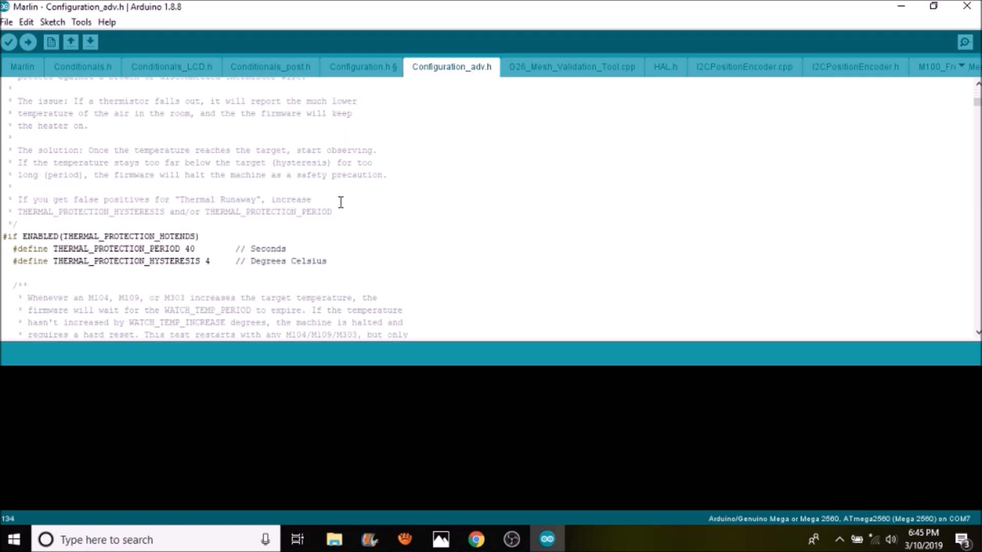
scroll("down", 3)
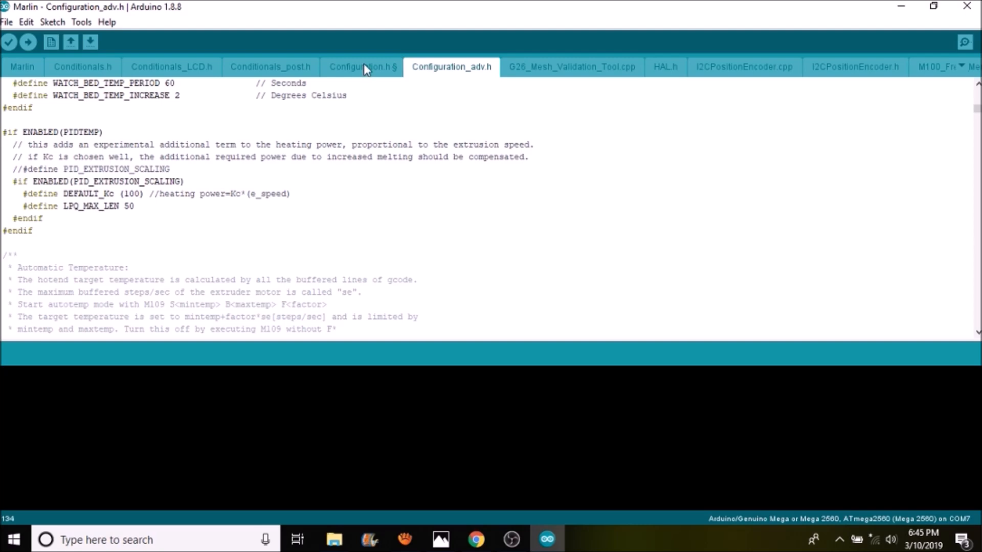
left_click(362, 67)
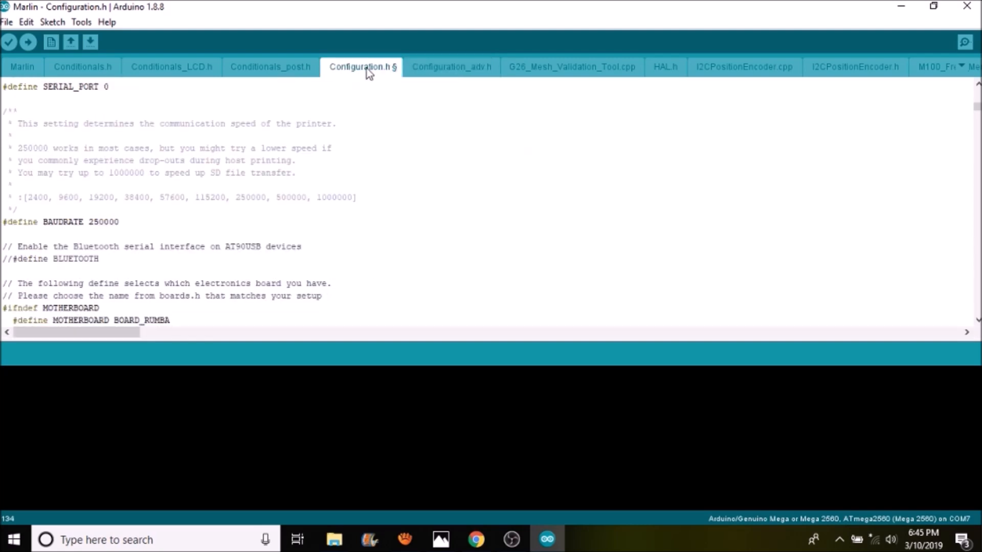
mouse_move(444, 76)
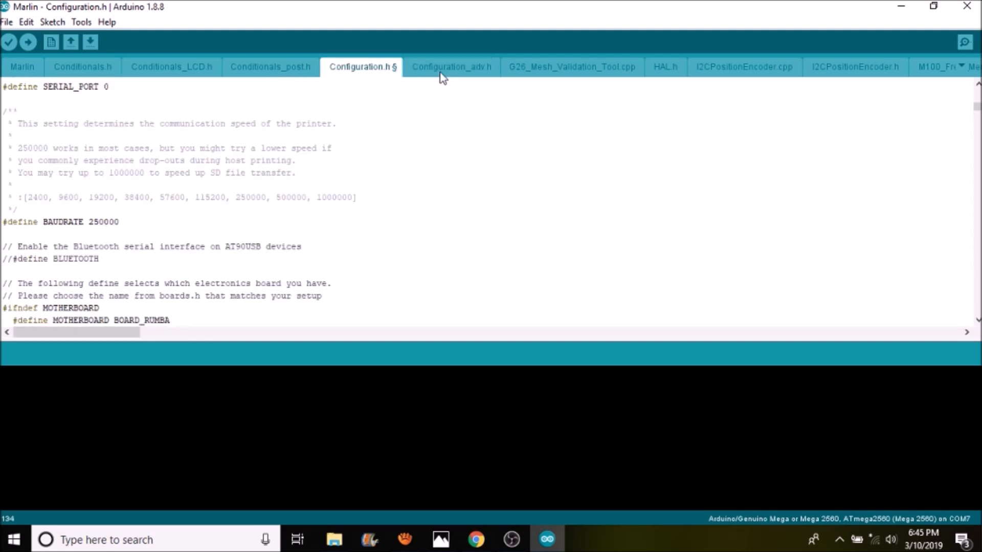
left_click(452, 66)
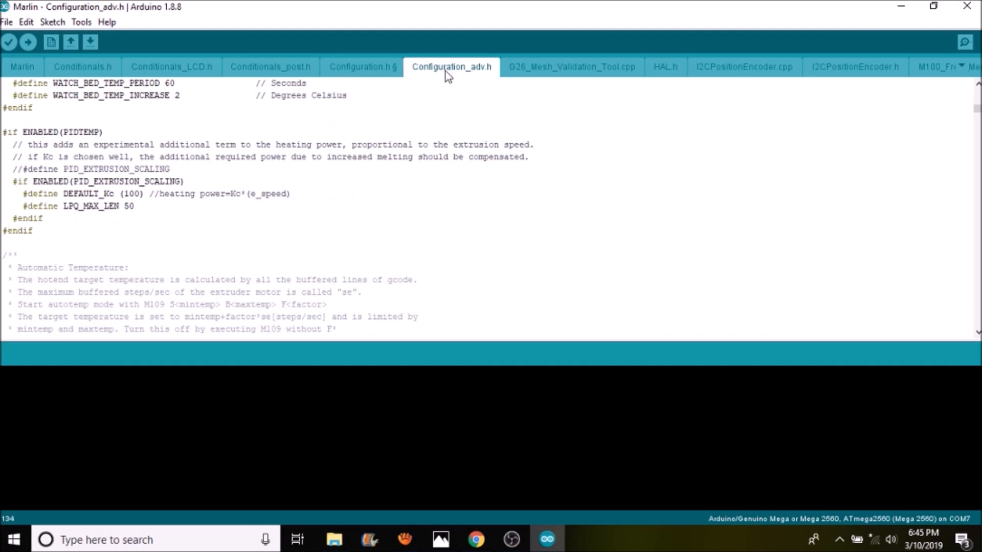
mouse_move(330, 181)
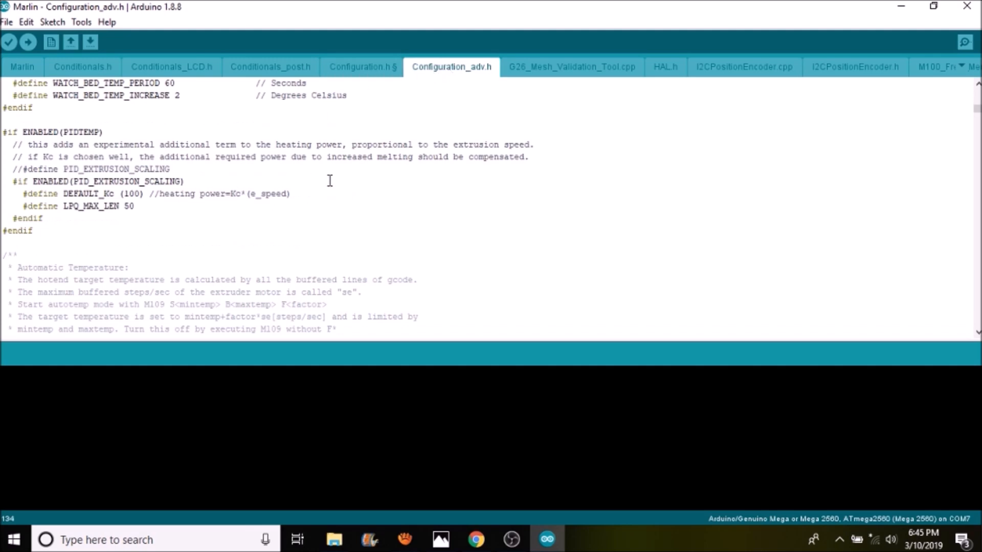